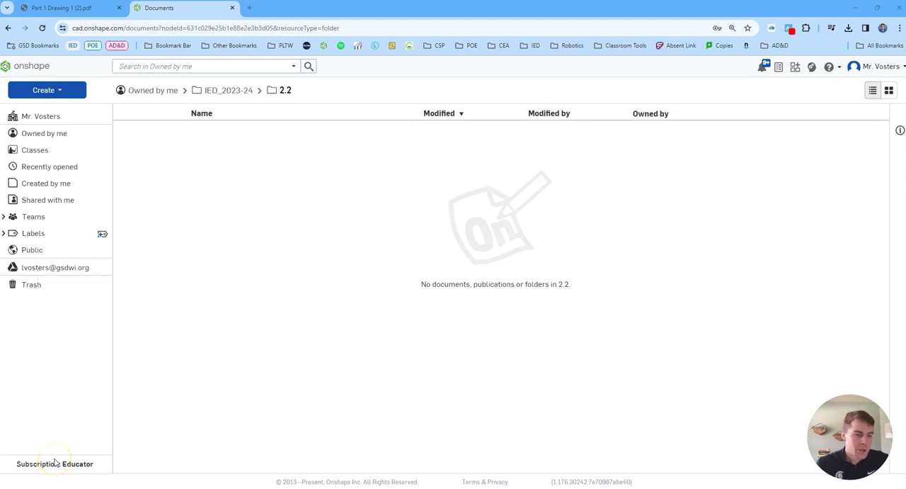
pyautogui.moveTo(80, 434)
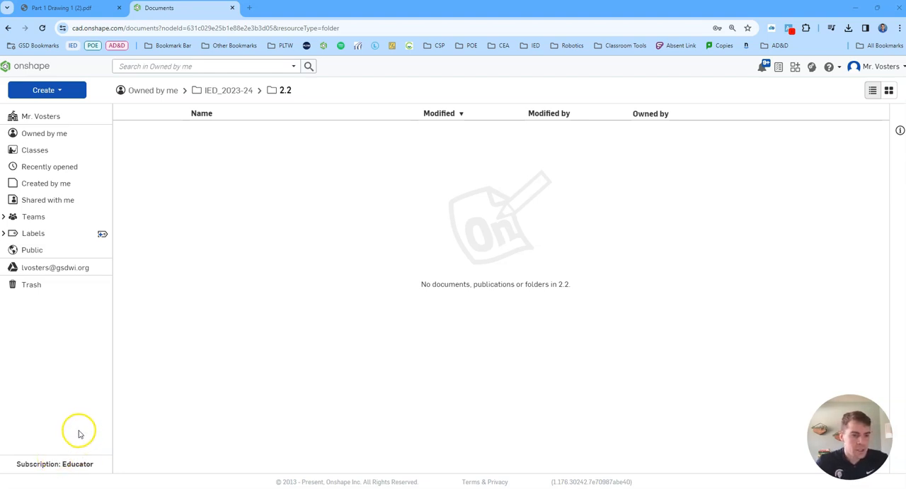
pyautogui.moveTo(553, 253)
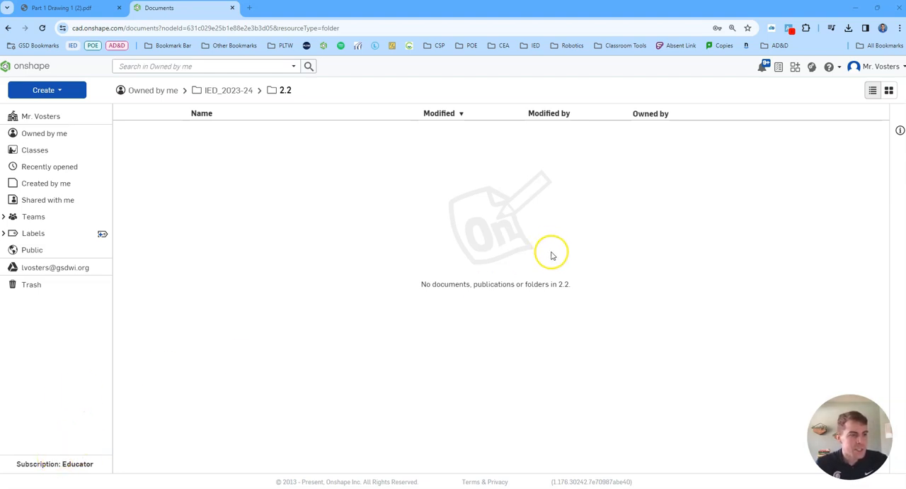
# Step: Review the water heater tube drawing's dimensions, section view and thread callout in the PDF
pyautogui.click(64, 12)
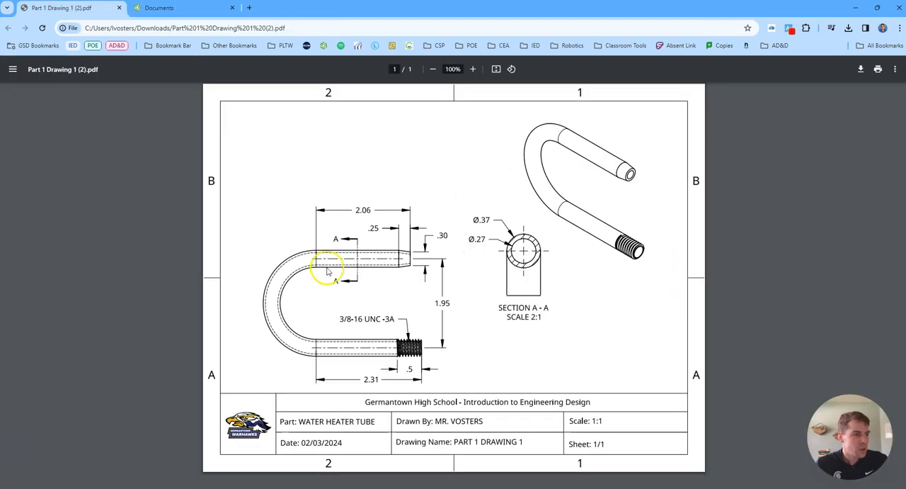
pyautogui.moveTo(439, 278)
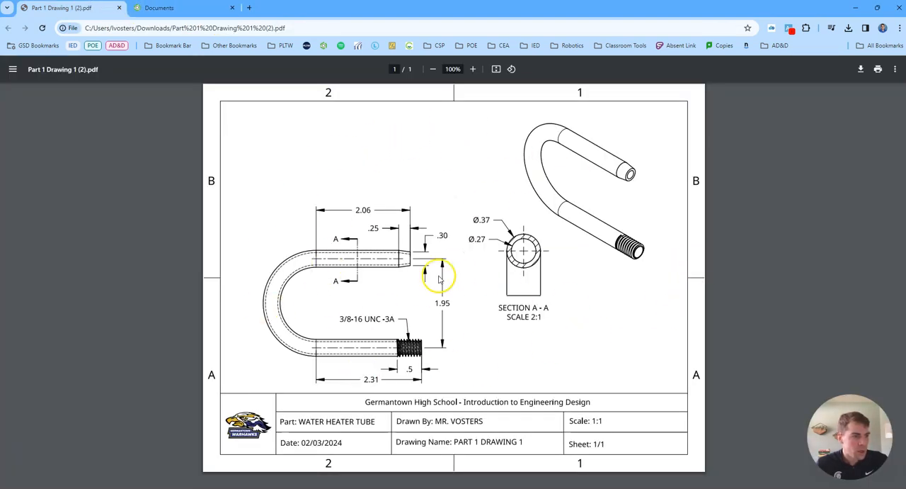
pyautogui.moveTo(439, 321)
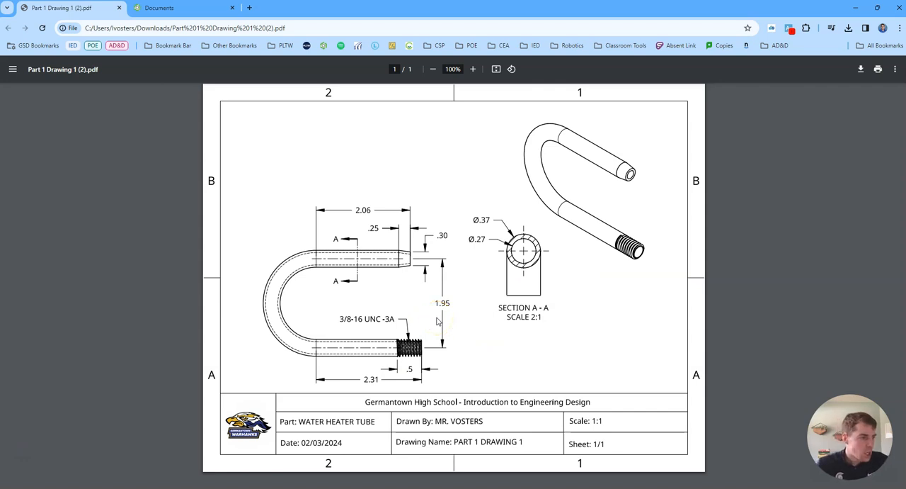
pyautogui.moveTo(587, 208)
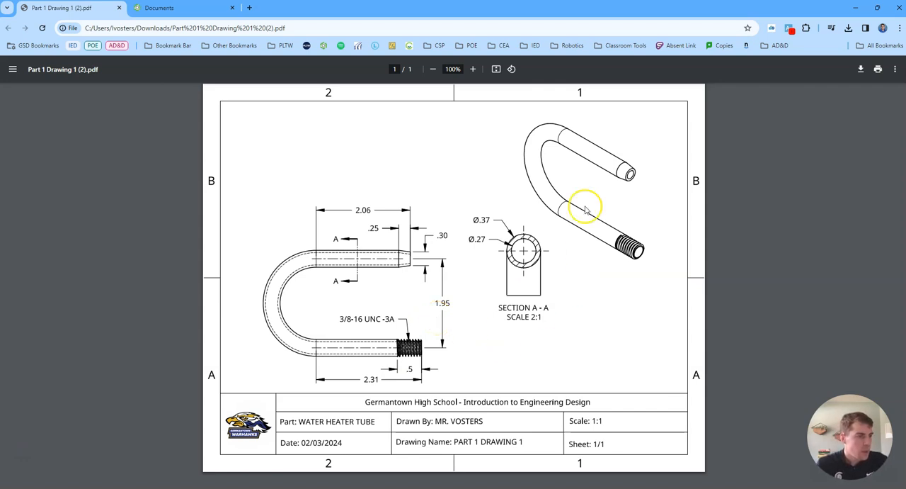
pyautogui.moveTo(450, 369)
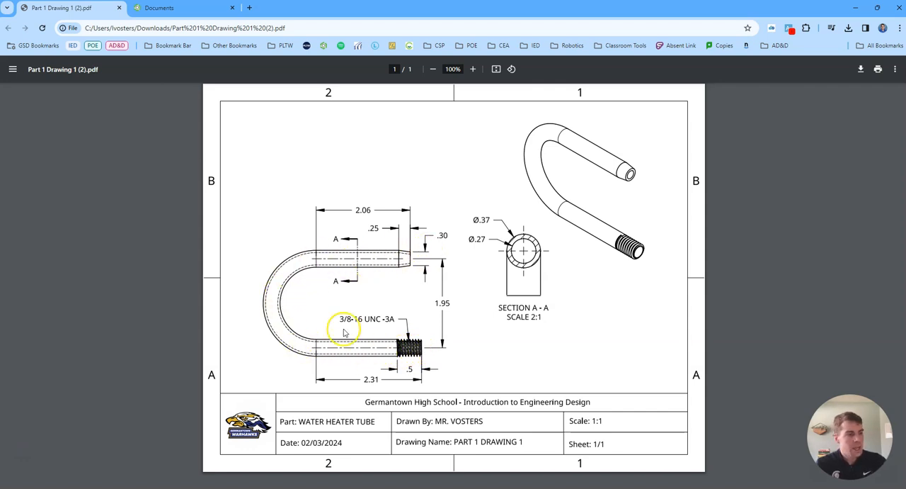
pyautogui.moveTo(395, 296)
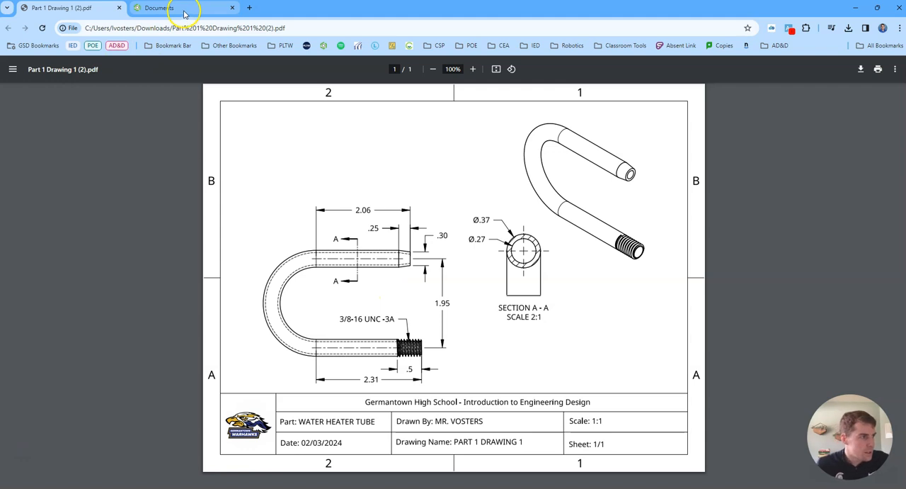
# Step: Return to the empty 2.2 folder in Onshape and reach for Create
pyautogui.click(164, 8)
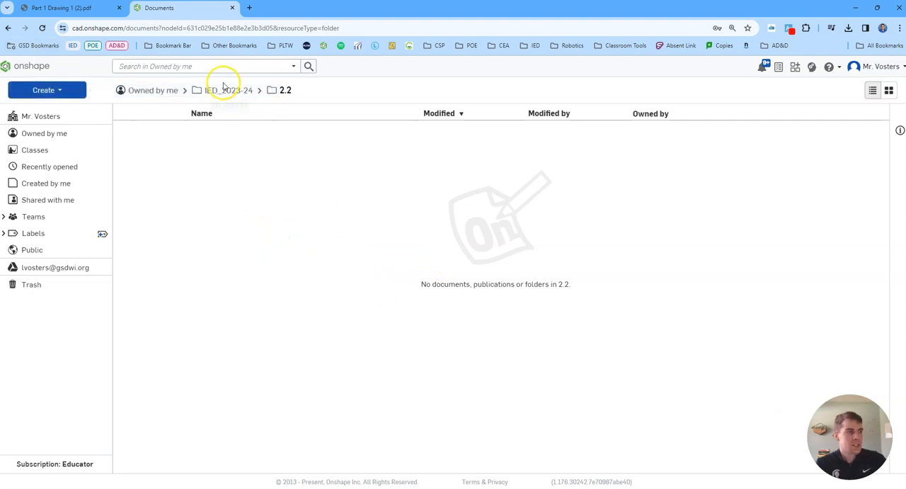
pyautogui.click(228, 90)
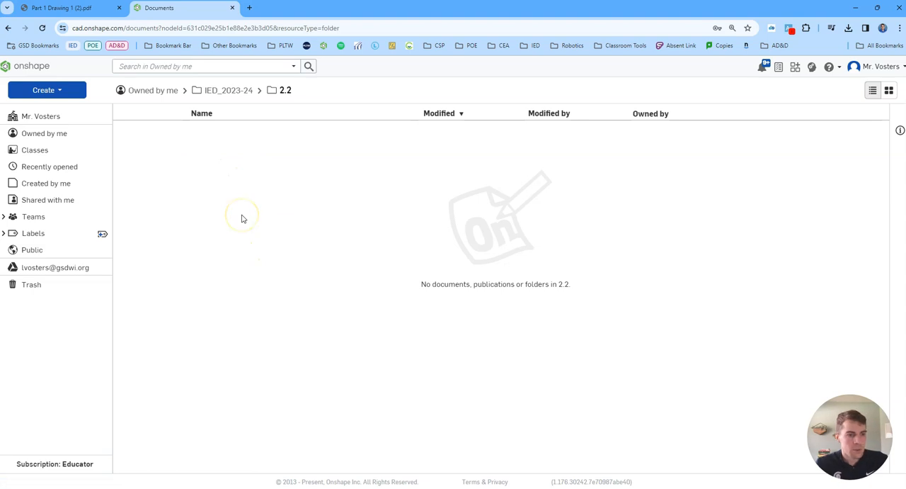
pyautogui.moveTo(259, 194)
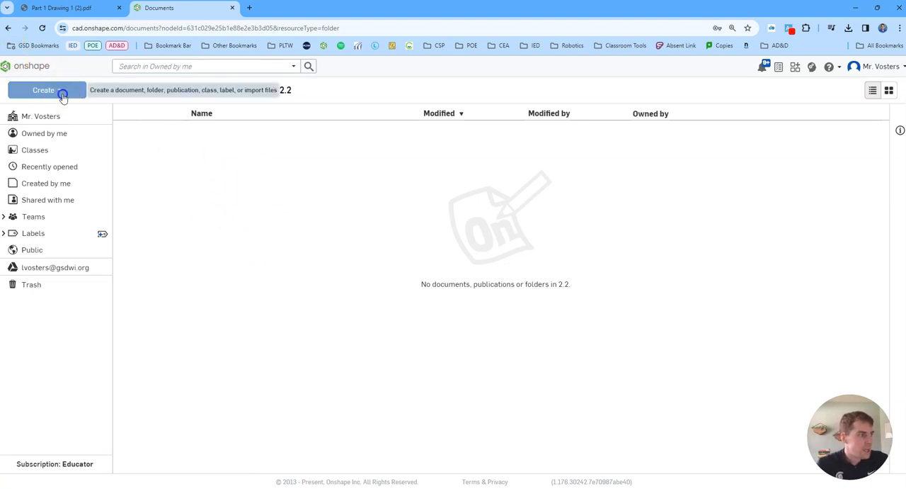
# Step: Start a new document in the 2.2 folder named '2.2.5 Hot Water Heater Tube'
pyautogui.click(46, 90)
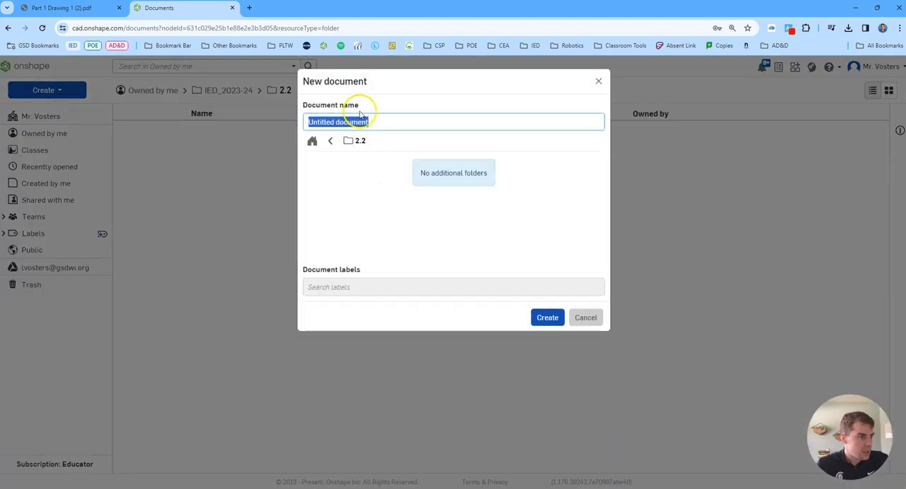
pyautogui.write('2.2')
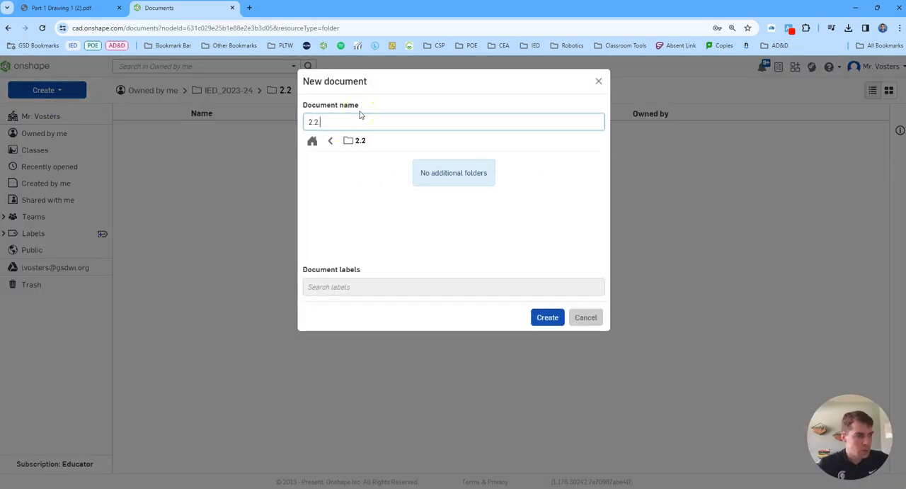
pyautogui.write('.5 Hot Water H')
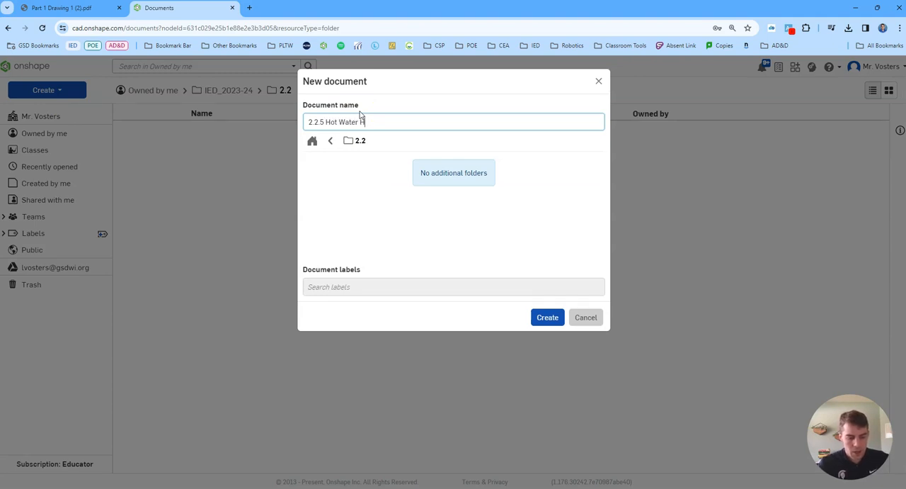
pyautogui.write('eater Tube')
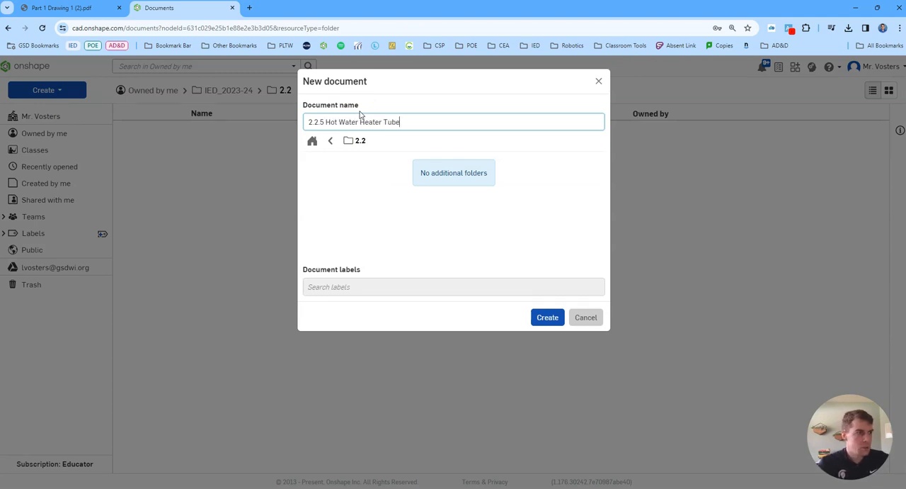
pyautogui.click(547, 316)
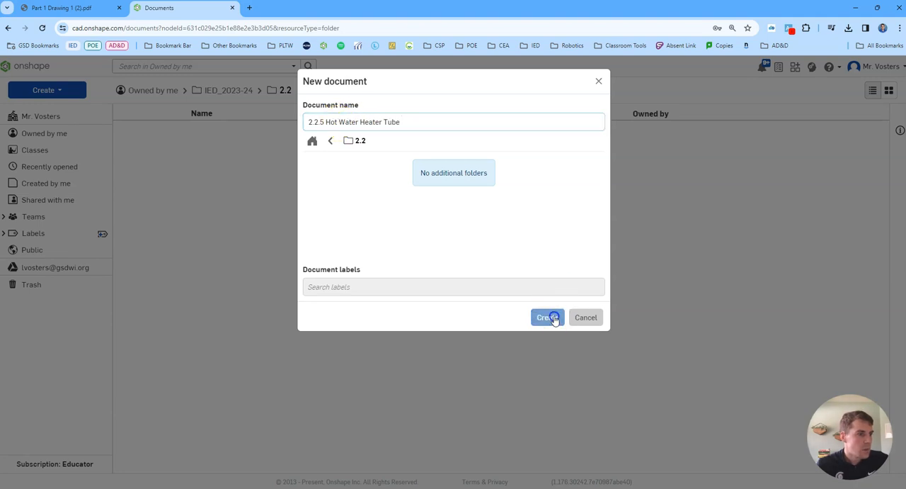
# Step: Create the tube document and begin a first sketch on the Front plane
pyautogui.click(547, 317)
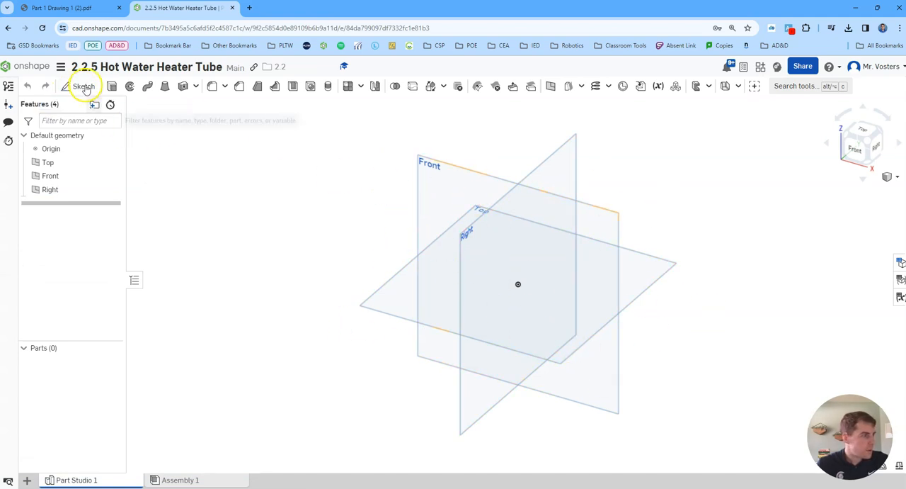
pyautogui.click(83, 88)
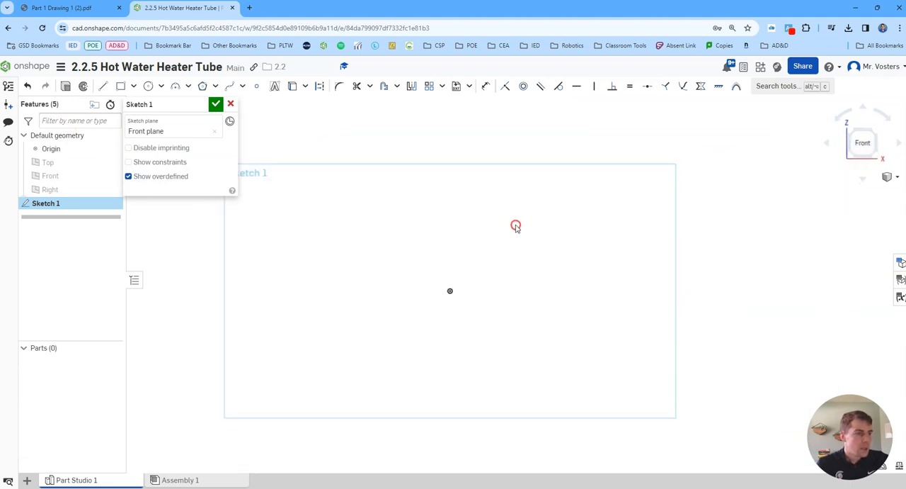
# Step: Check the tube's leg lengths on the PDF drawing before sketching
pyautogui.click(67, 12)
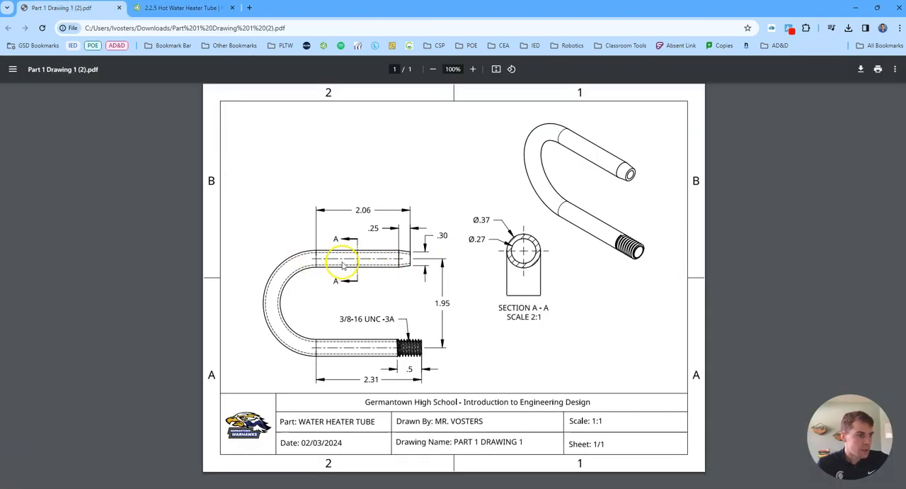
pyautogui.moveTo(408, 256)
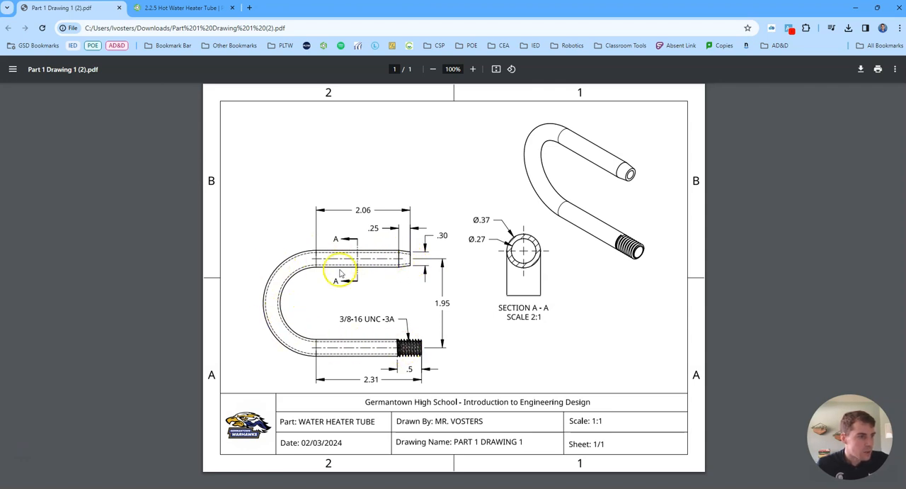
pyautogui.moveTo(316, 261)
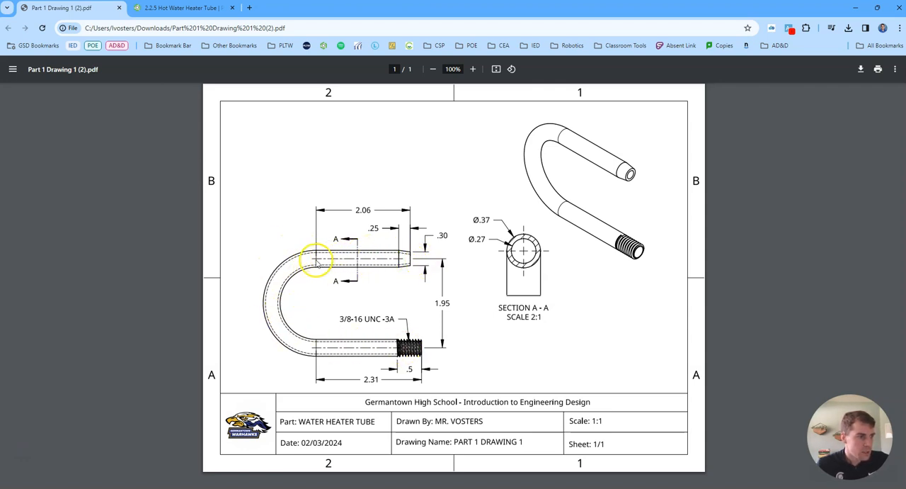
pyautogui.moveTo(347, 255)
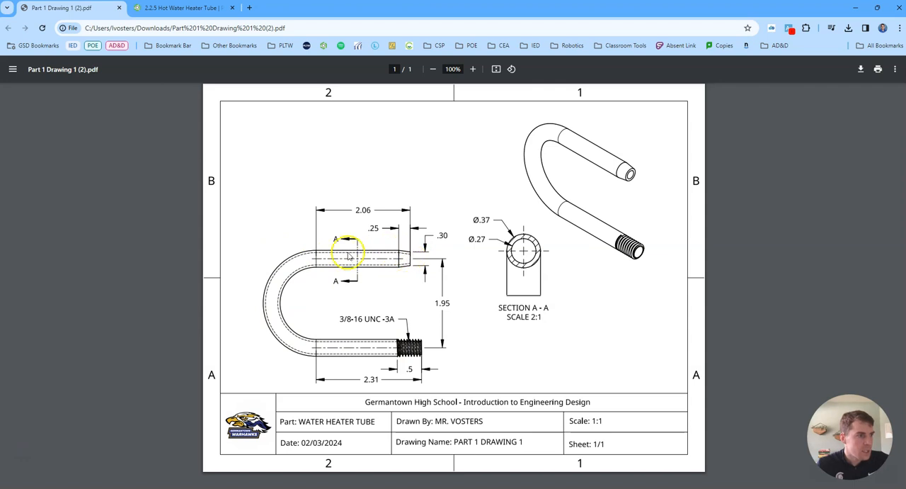
pyautogui.moveTo(405, 255)
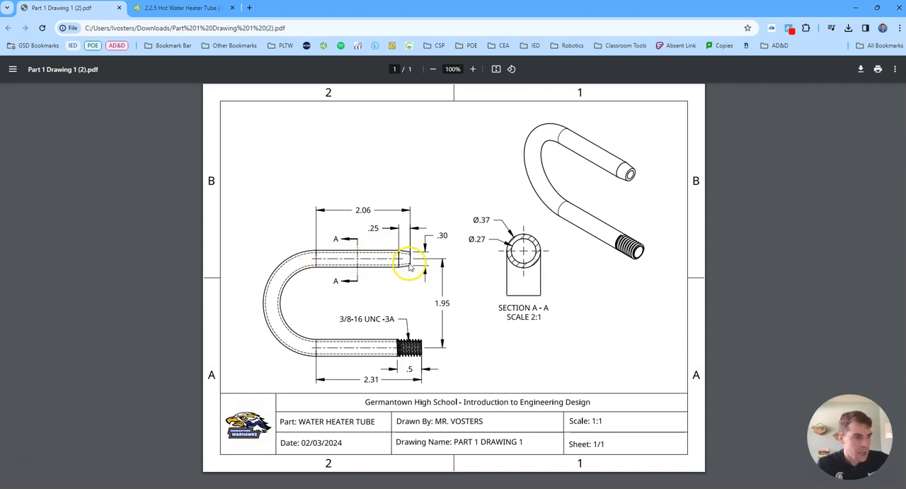
pyautogui.moveTo(322, 261)
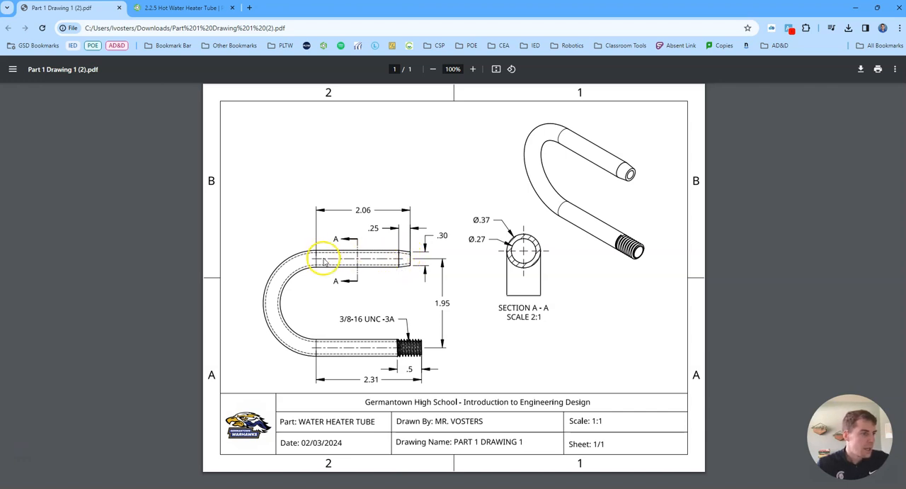
pyautogui.moveTo(382, 363)
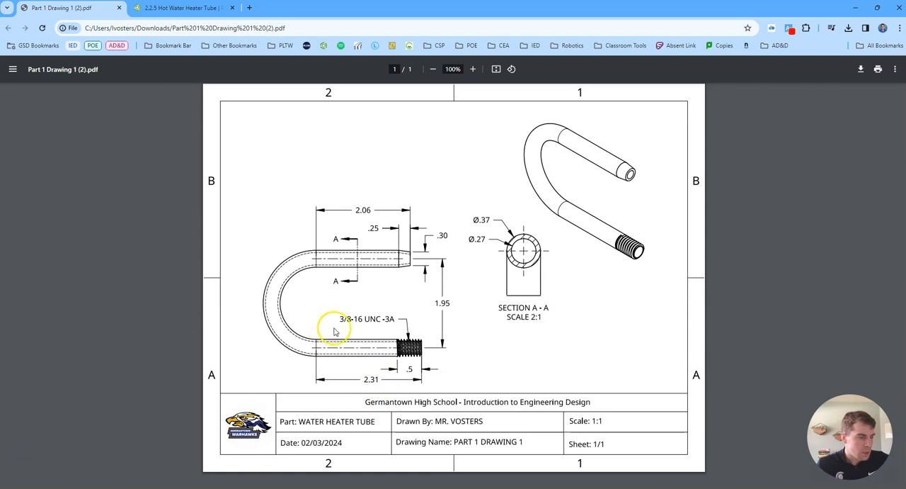
pyautogui.moveTo(448, 328)
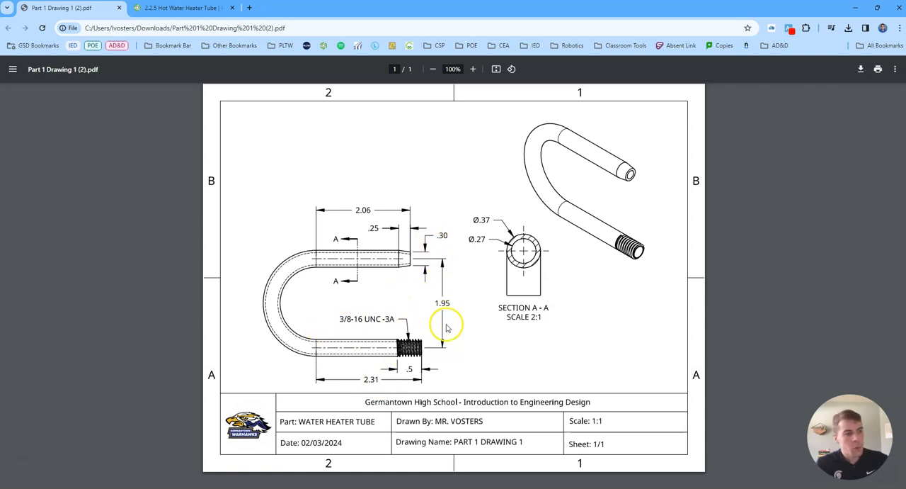
# Step: Draw the top leg as 2.06 − .25 (1.81) and the bottom leg as 2.31 from the origin
pyautogui.click(191, 8)
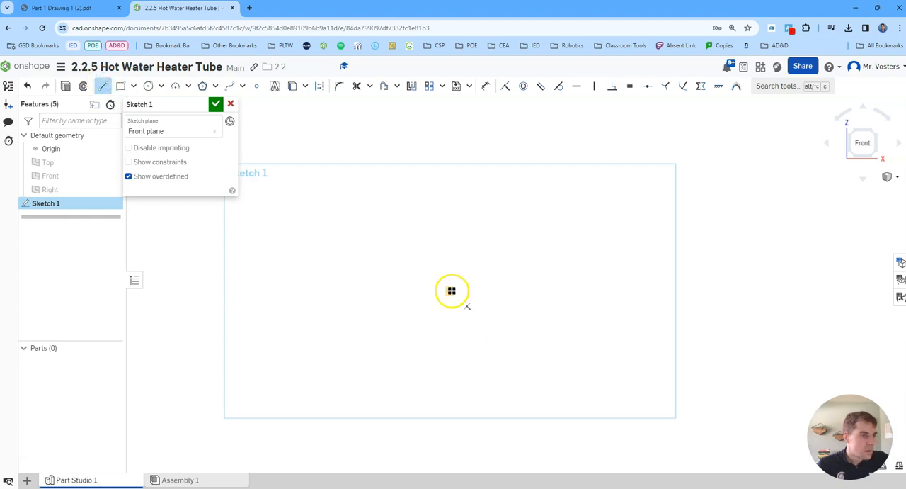
pyautogui.moveTo(451, 291); pyautogui.dragTo(568, 293)
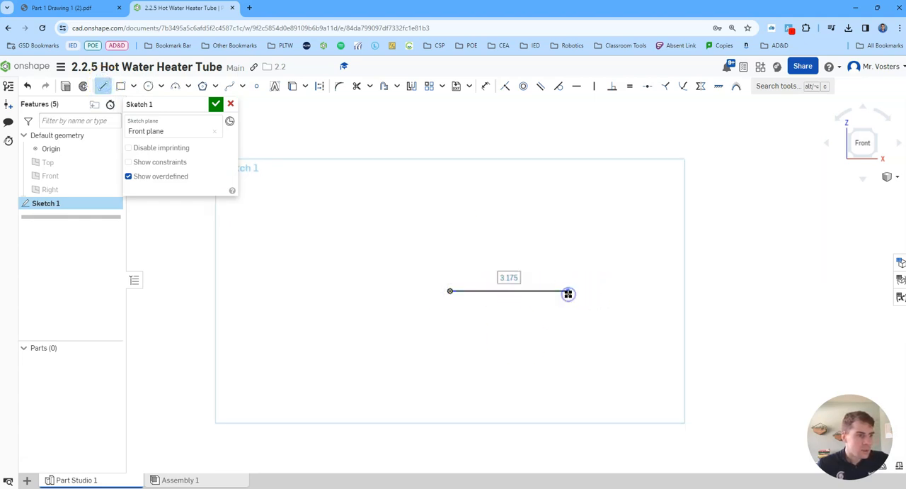
pyautogui.write('2.08')
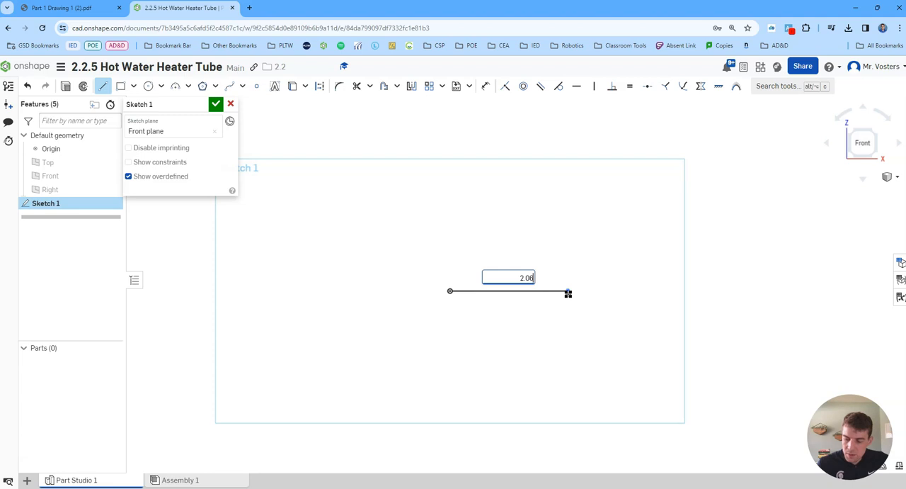
pyautogui.write('- 25')
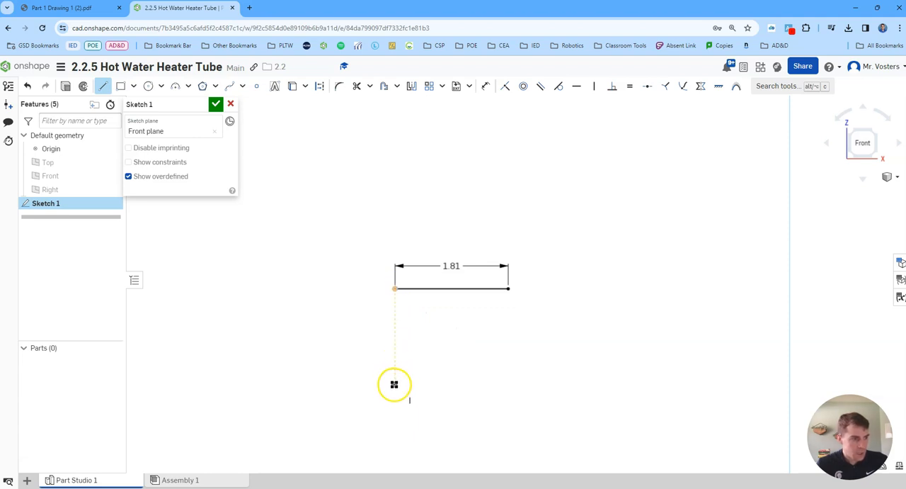
pyautogui.moveTo(395, 383); pyautogui.dragTo(563, 384)
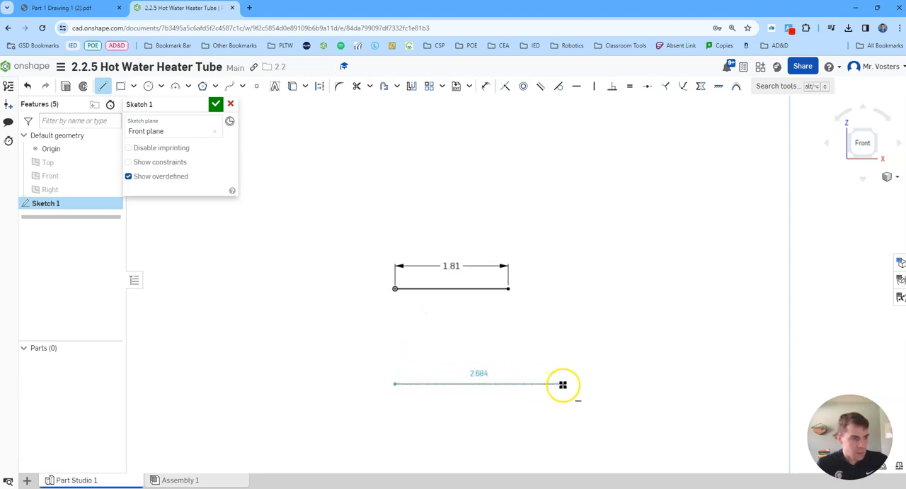
pyautogui.write('2.31')
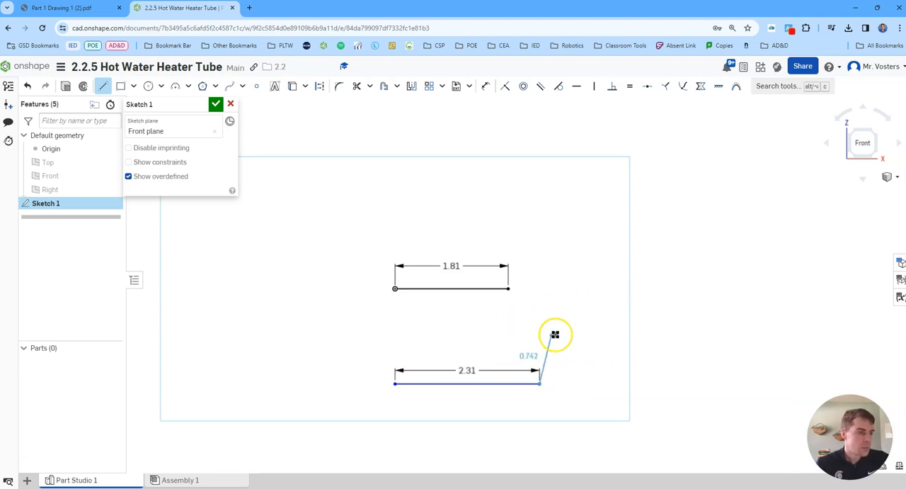
# Step: Recheck the 2.31 bottom-leg dimension on the drawing and return to the sketch
pyautogui.click(57, 11)
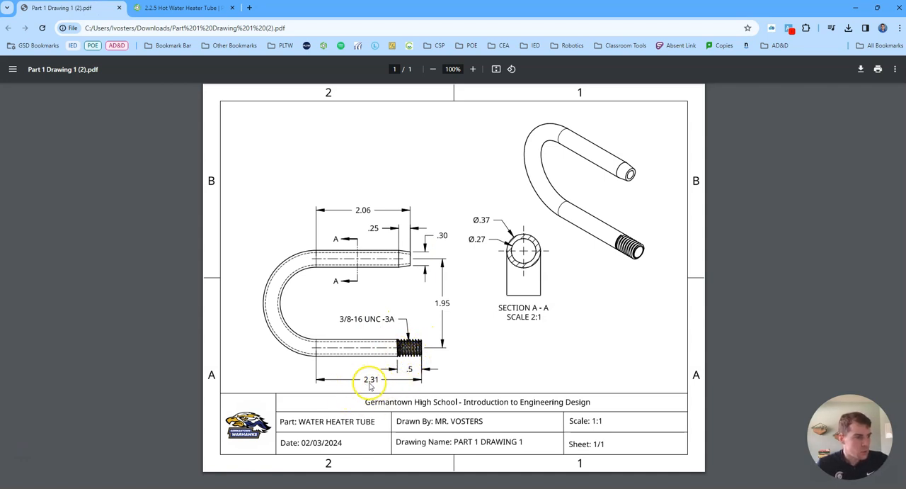
pyautogui.click(181, 11)
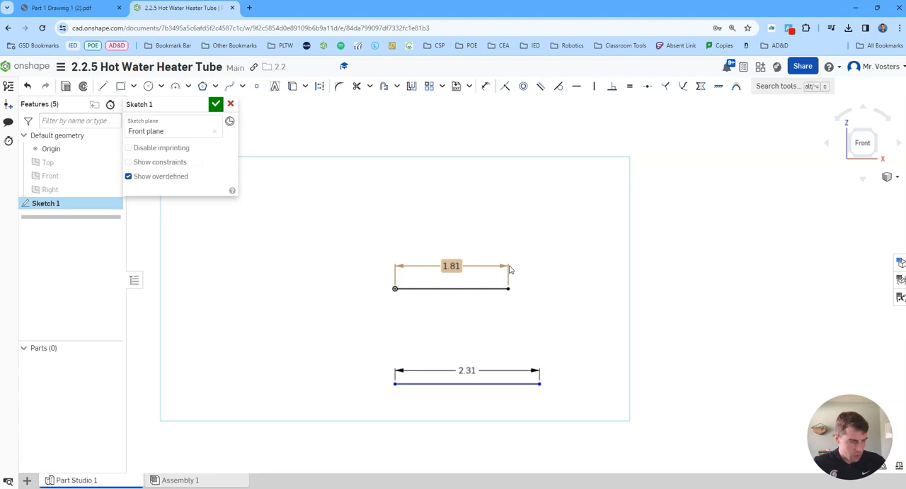
pyautogui.moveTo(511, 99)
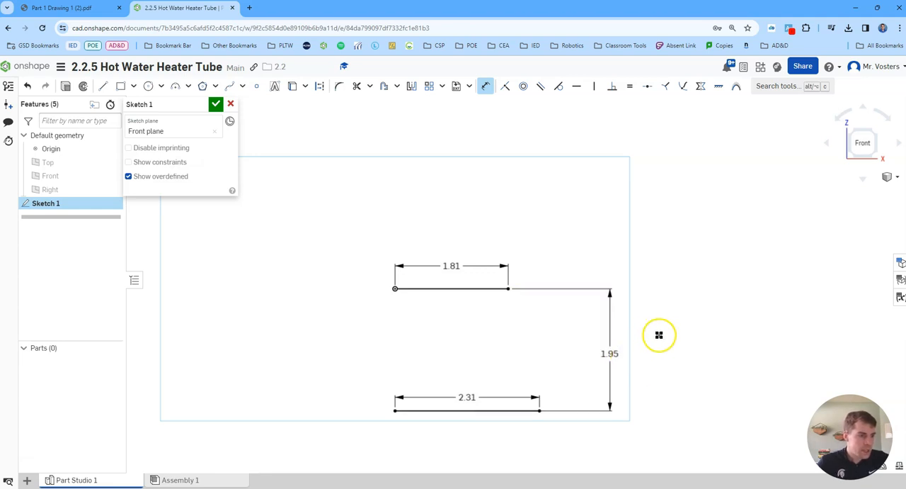
pyautogui.moveTo(182, 98)
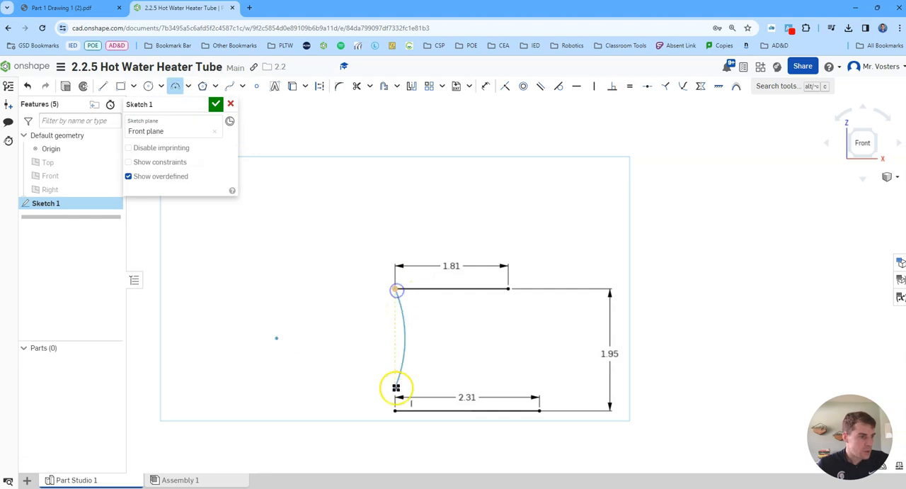
# Step: Join the legs' left ends with a tangent-arc semicircular bend and finish the U-path sketch
pyautogui.moveTo(395, 388); pyautogui.dragTo(395, 411)
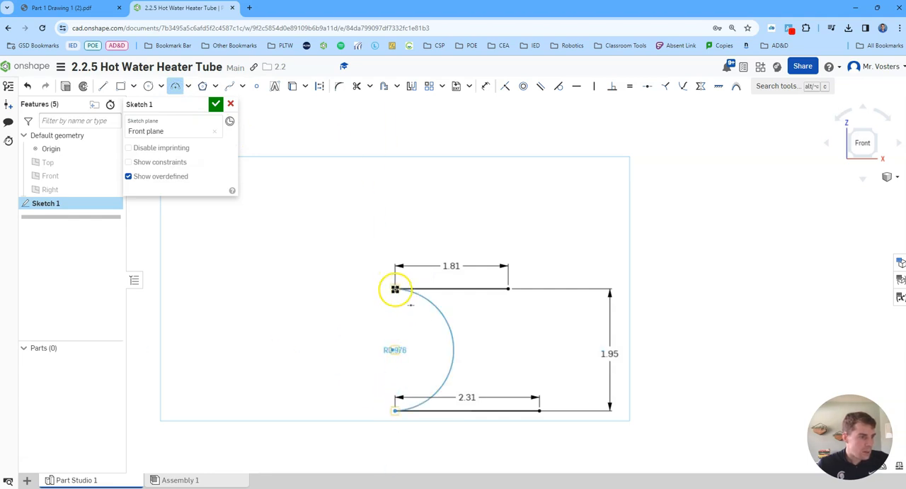
pyautogui.moveTo(395, 288); pyautogui.dragTo(320, 349)
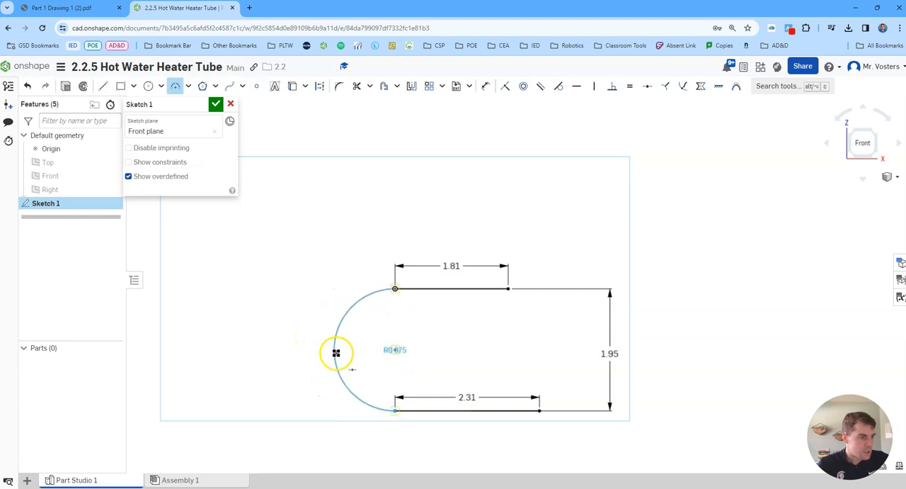
pyautogui.moveTo(336, 352); pyautogui.dragTo(248, 347)
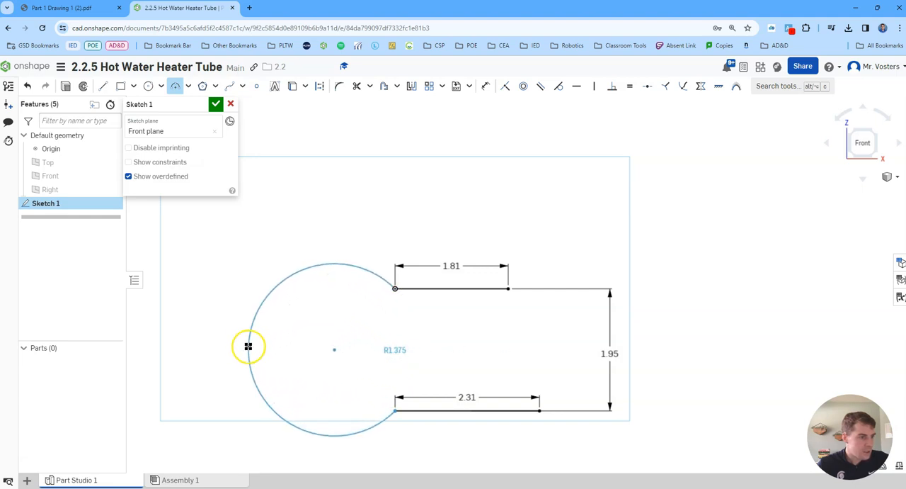
pyautogui.moveTo(248, 347); pyautogui.dragTo(322, 359)
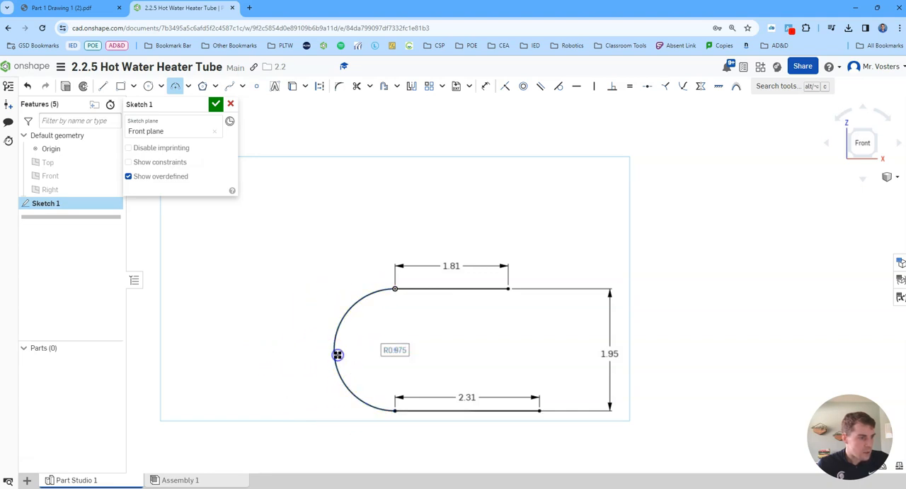
pyautogui.moveTo(548, 238)
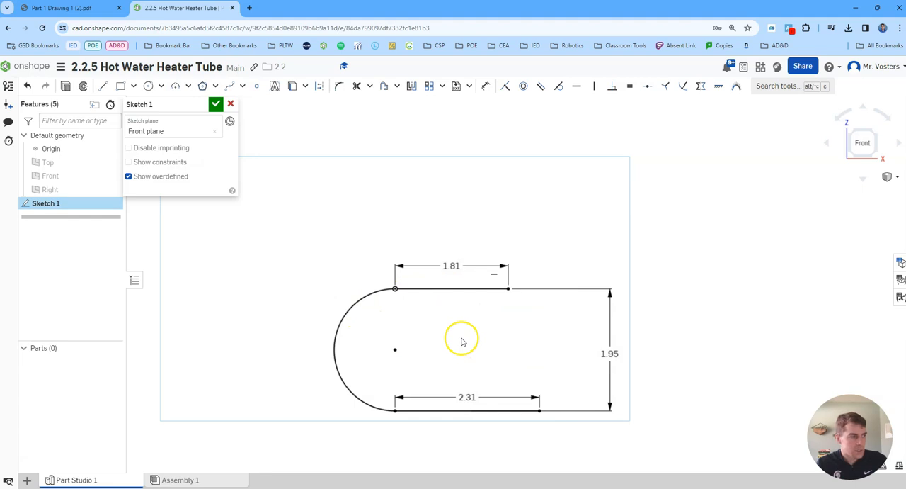
pyautogui.moveTo(173, 85)
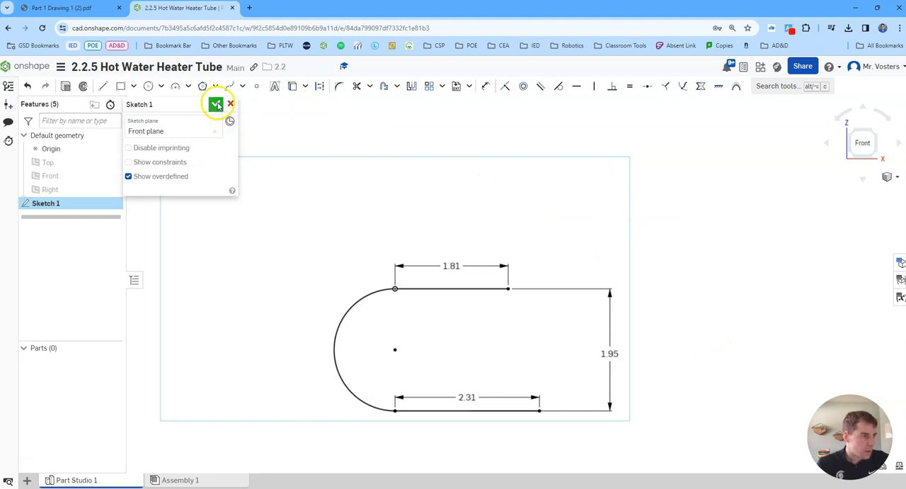
pyautogui.click(217, 104)
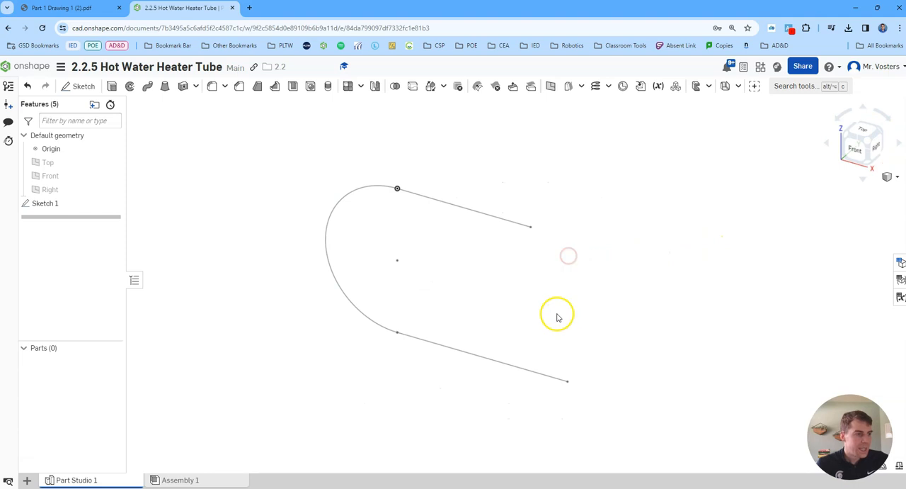
pyautogui.click(63, 11)
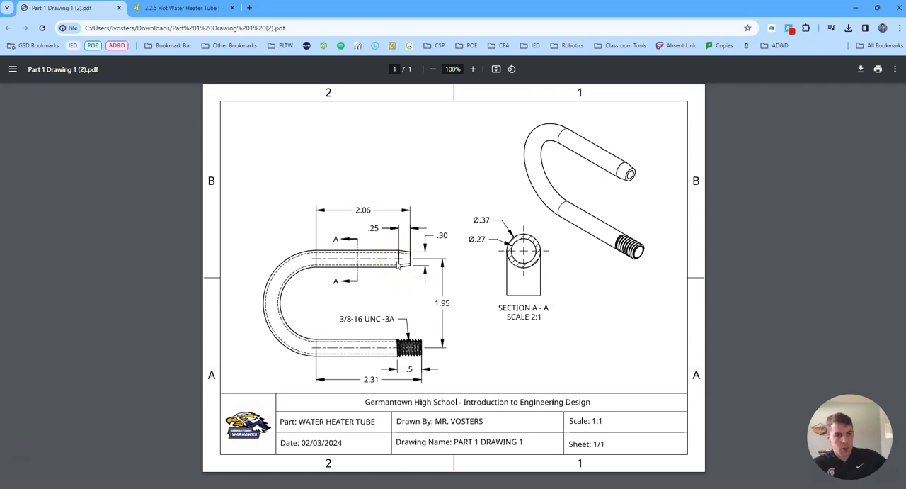
pyautogui.moveTo(233, 49)
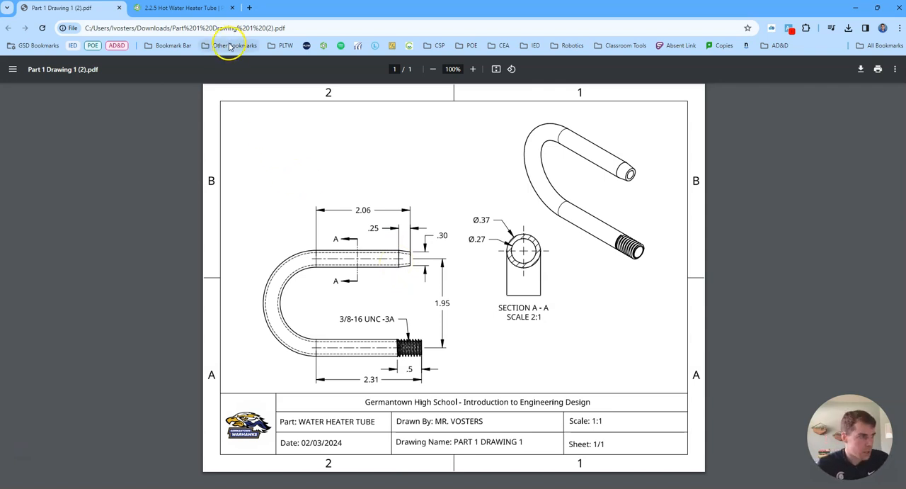
pyautogui.click(179, 8)
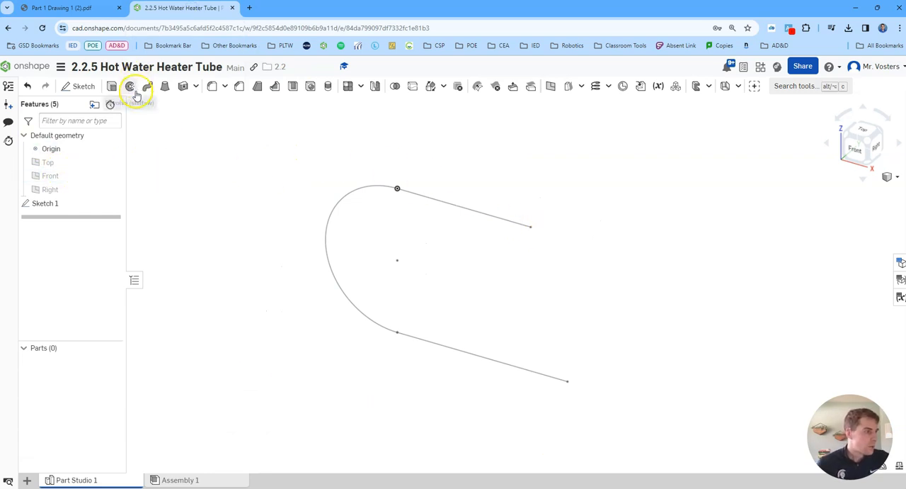
# Step: Sketch a Ø0.37 circle on the Right plane at the path's end and finish that sketch
pyautogui.click(133, 86)
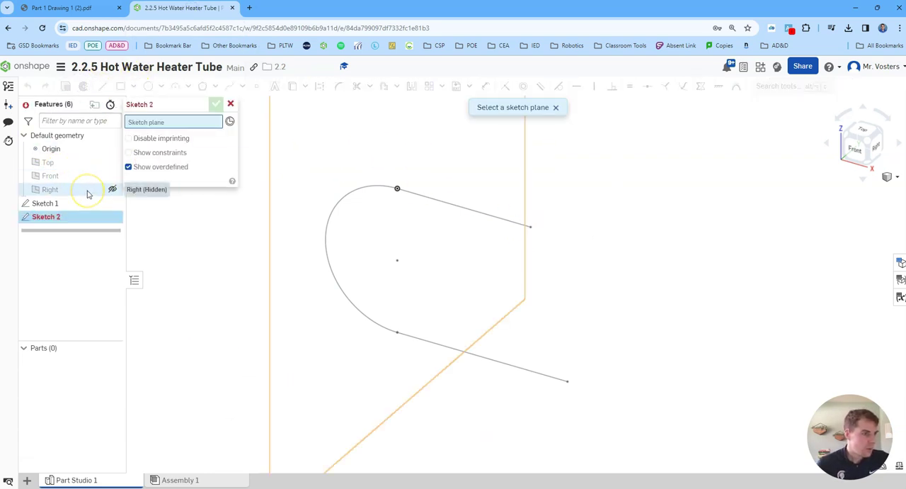
pyautogui.click(49, 189)
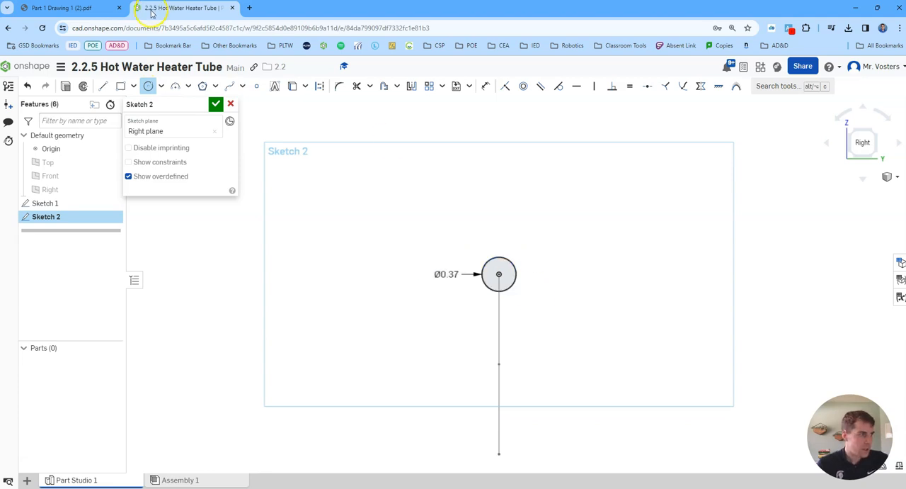
pyautogui.click(68, 11)
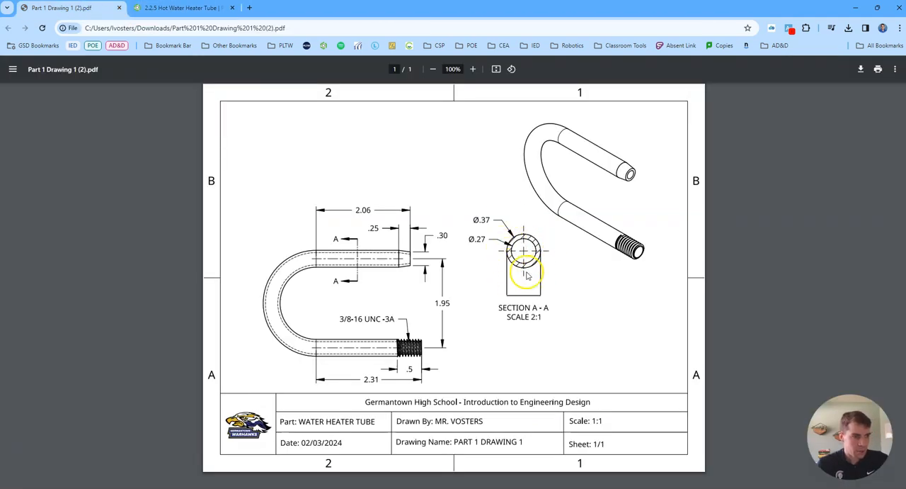
pyautogui.moveTo(359, 246)
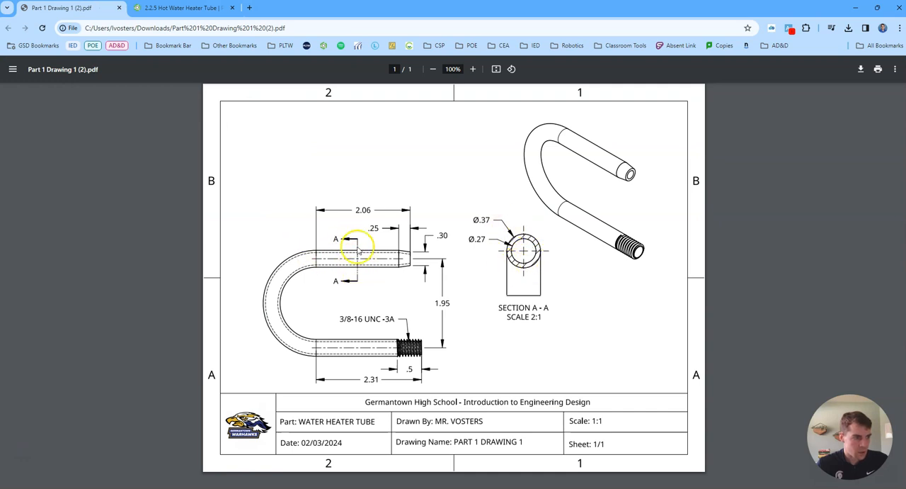
pyautogui.click(170, 8)
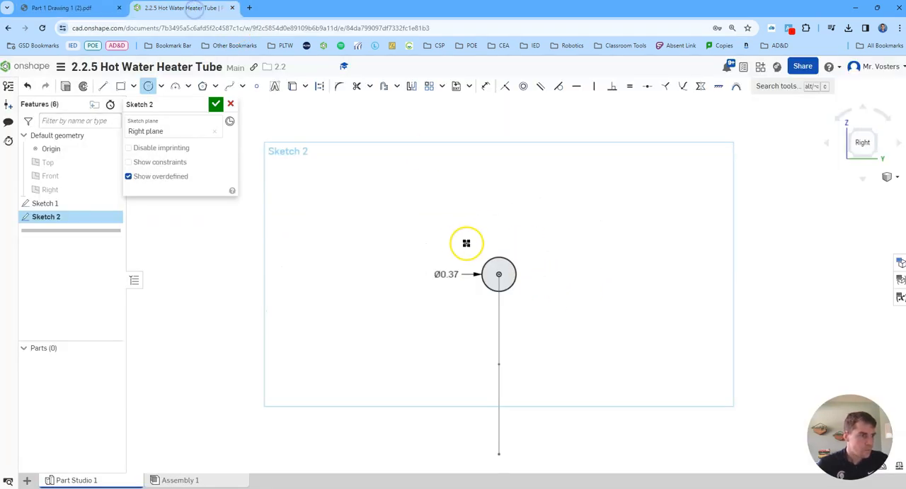
pyautogui.click(216, 104)
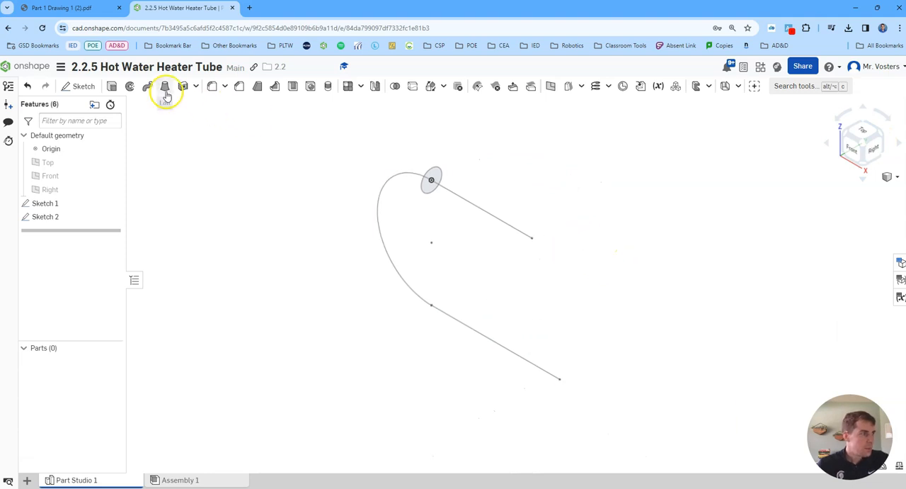
# Step: Sweep the 0.37 circle along the three U-path edges to form the solid tube
pyautogui.click(164, 87)
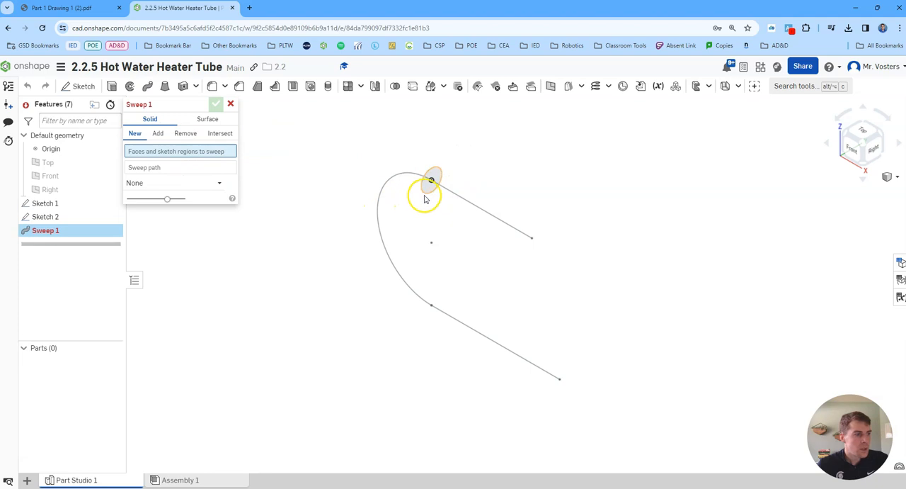
pyautogui.click(429, 180)
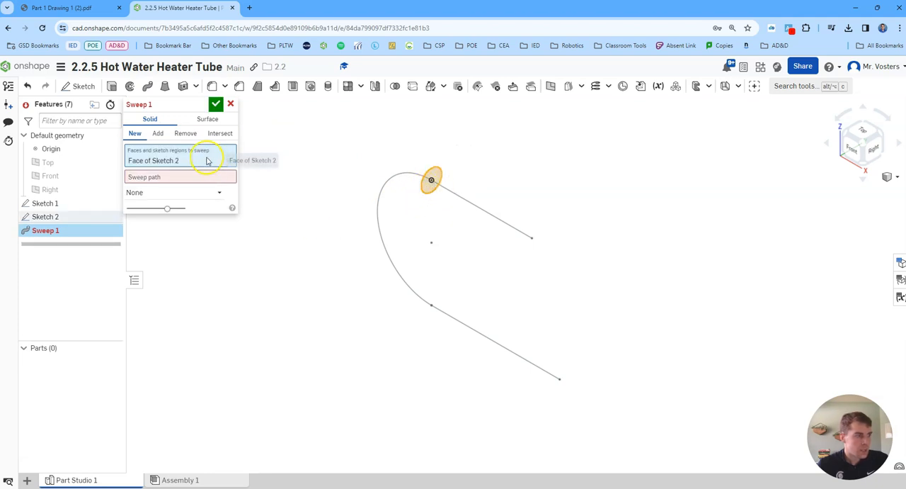
pyautogui.click(180, 177)
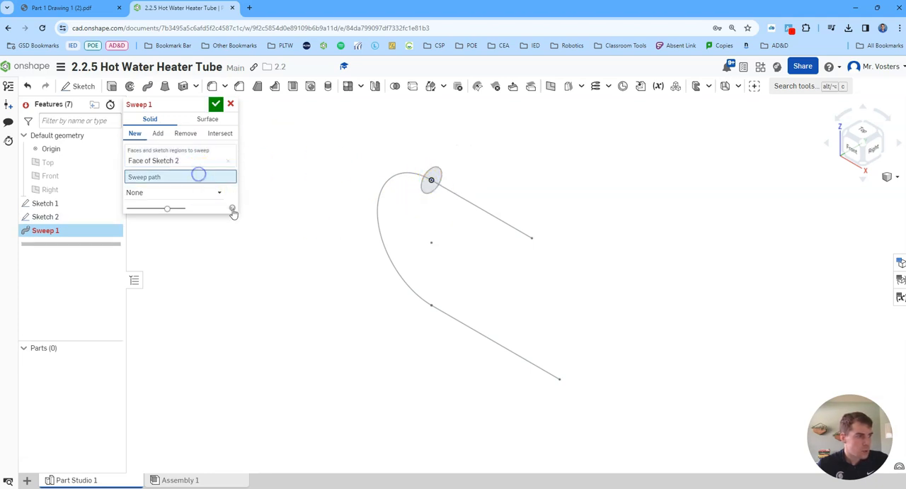
pyautogui.click(404, 175)
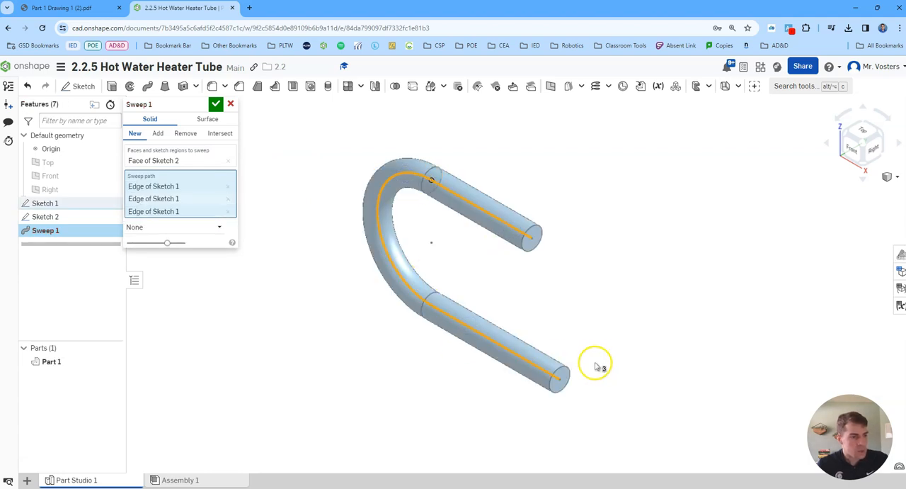
pyautogui.moveTo(197, 257)
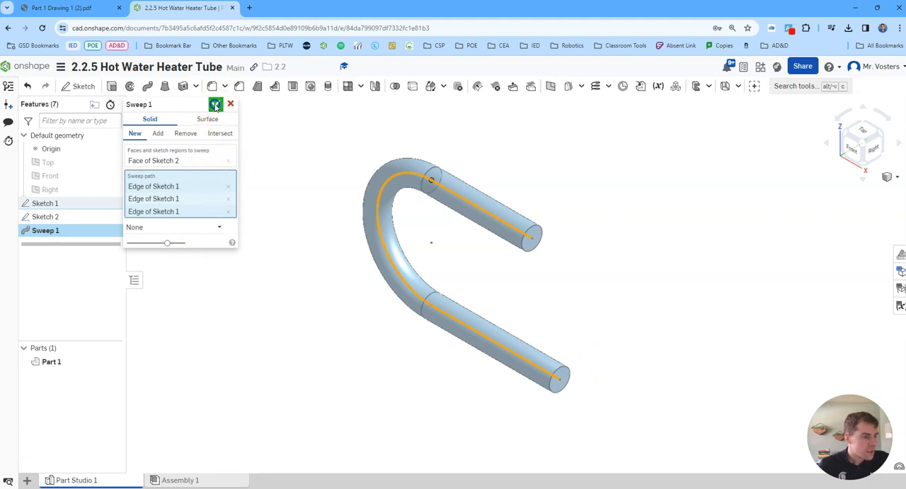
pyautogui.click(216, 104)
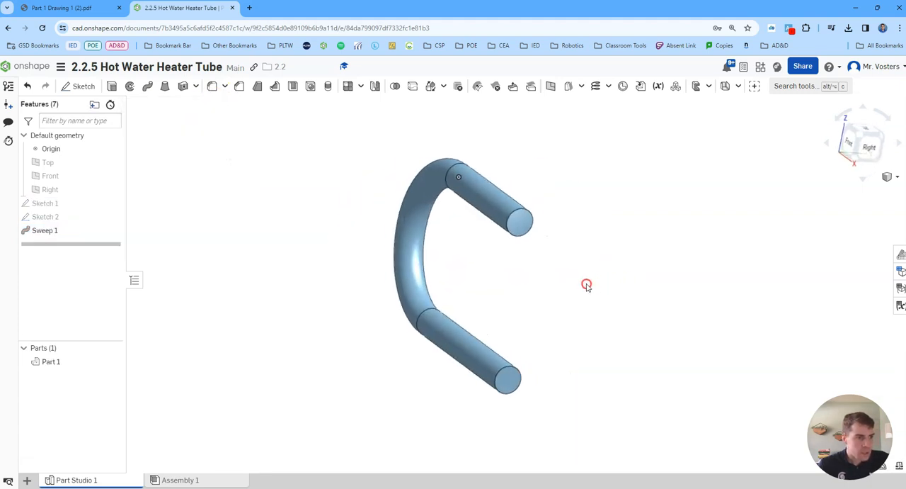
pyautogui.click(63, 11)
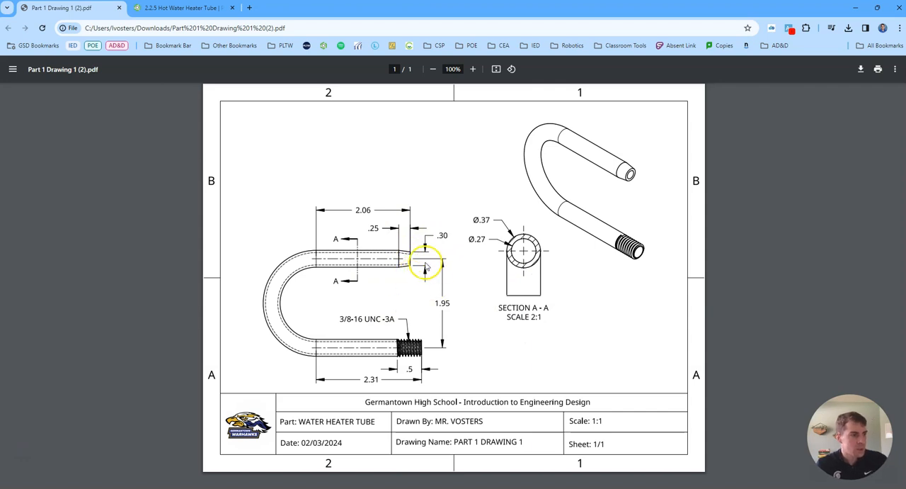
pyautogui.moveTo(436, 266)
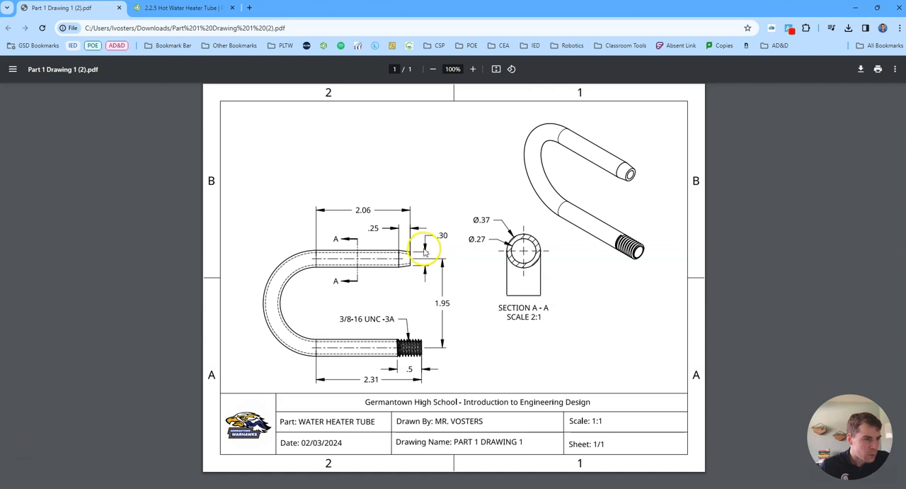
pyautogui.moveTo(433, 273)
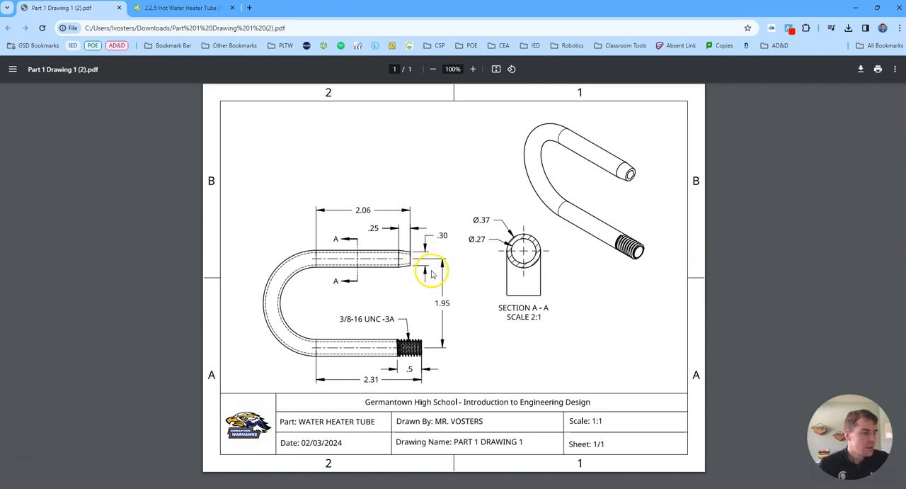
pyautogui.moveTo(216, 46)
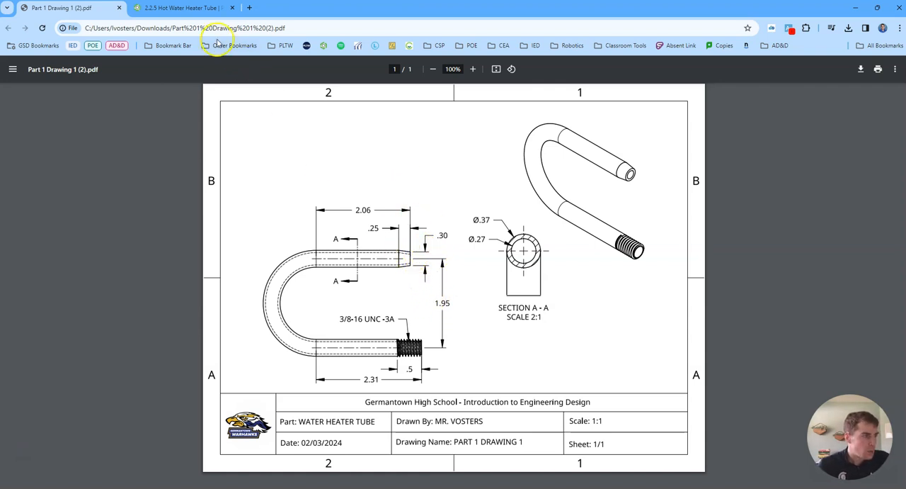
# Step: Return from the PDF drawing to the Onshape tube model after reviewing the taper dimensions
pyautogui.click(181, 12)
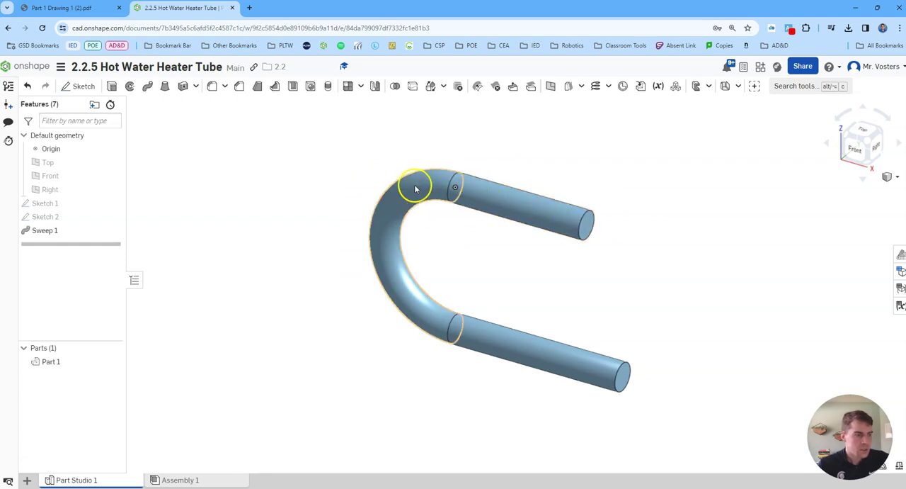
# Step: Start a new sketch on the Top plane, viewed from above and zoomed to the leg end
pyautogui.click(84, 88)
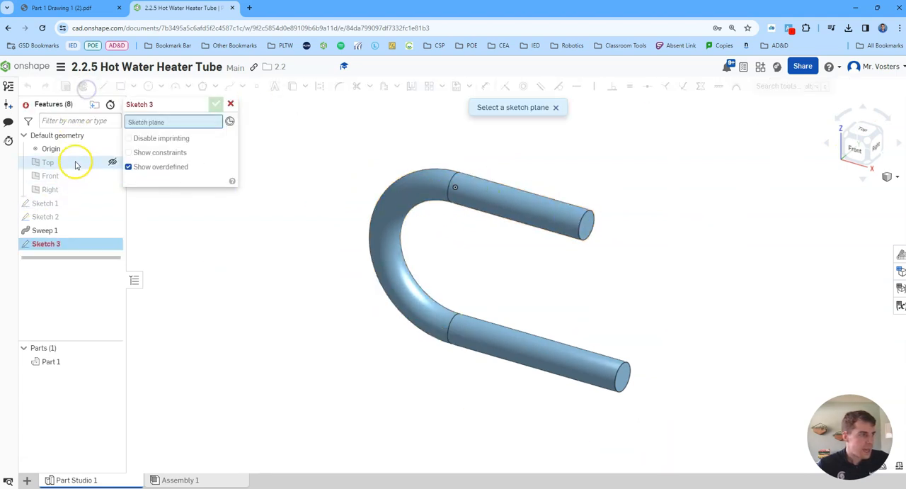
pyautogui.click(48, 163)
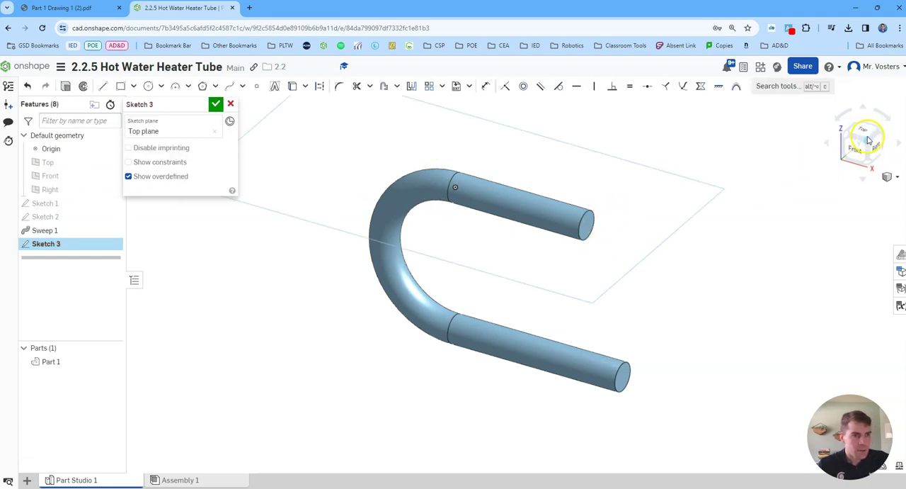
pyautogui.click(864, 139)
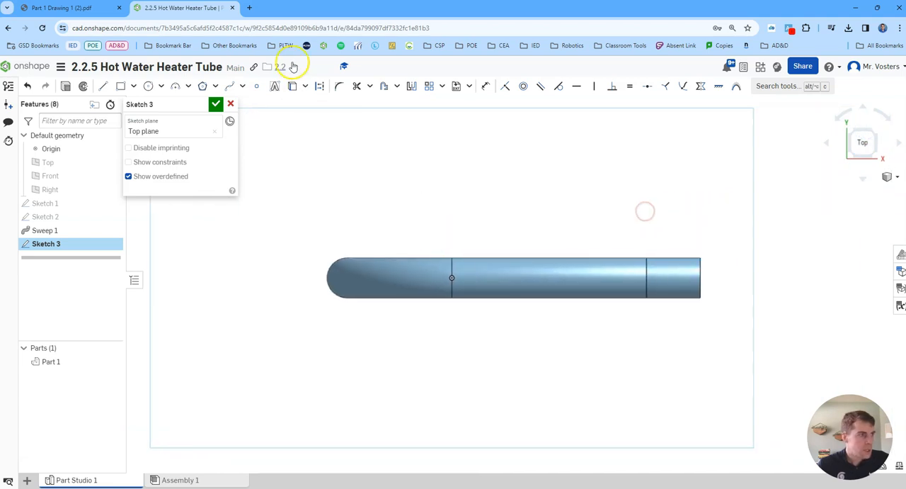
pyautogui.moveTo(294, 85)
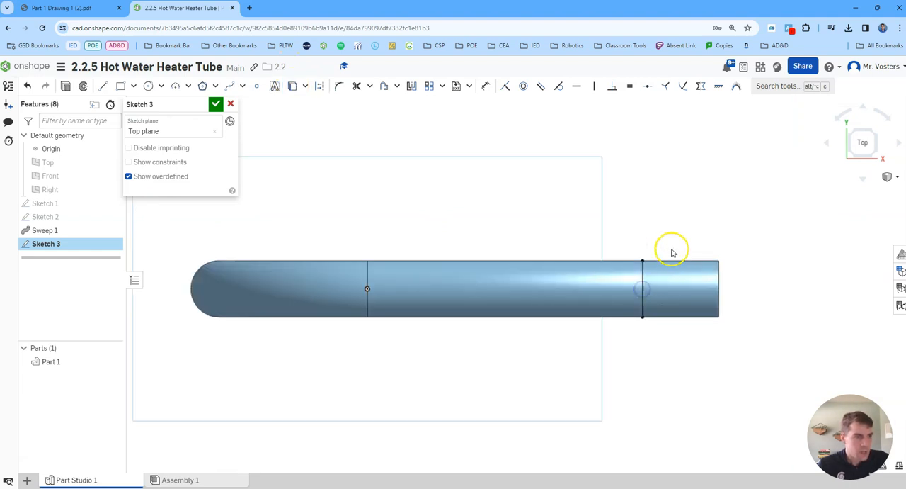
pyautogui.moveTo(673, 252); pyautogui.dragTo(616, 264)
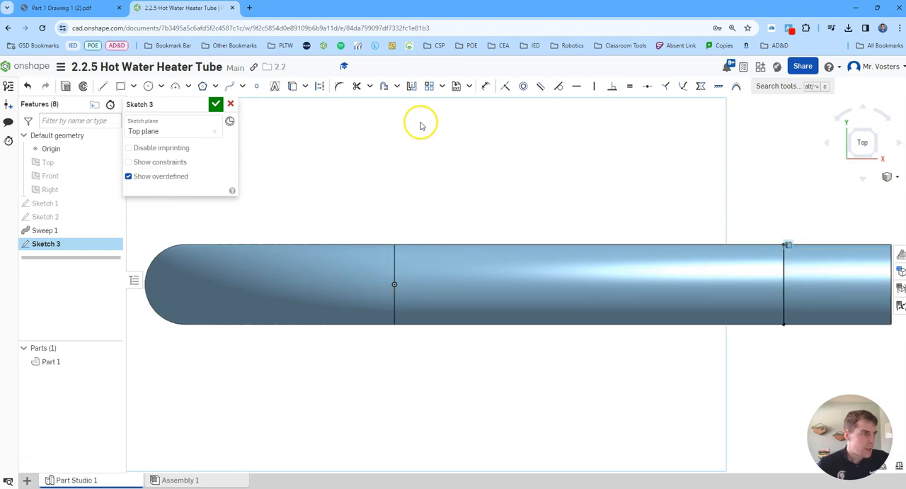
# Step: Draw the tapered trapezoid profile at the leg end, 0.25 long by 0.15 high, and finish it
pyautogui.click(105, 87)
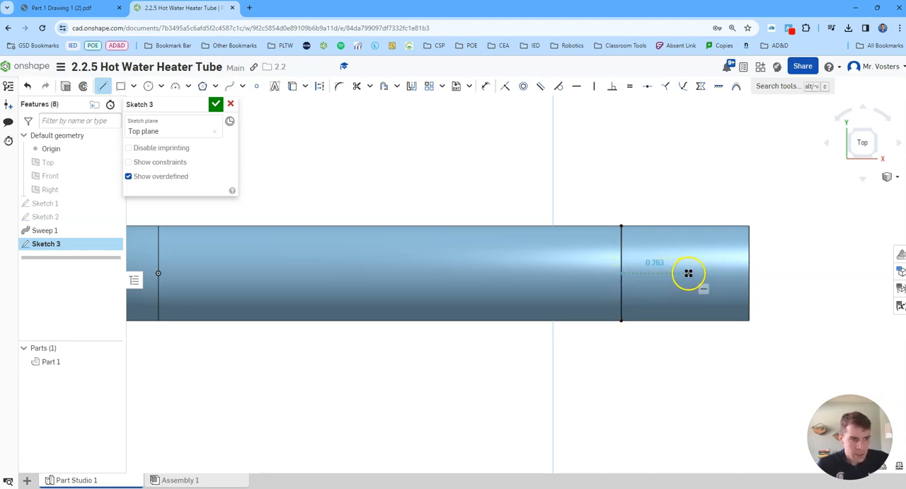
pyautogui.moveTo(688, 274); pyautogui.dragTo(685, 273)
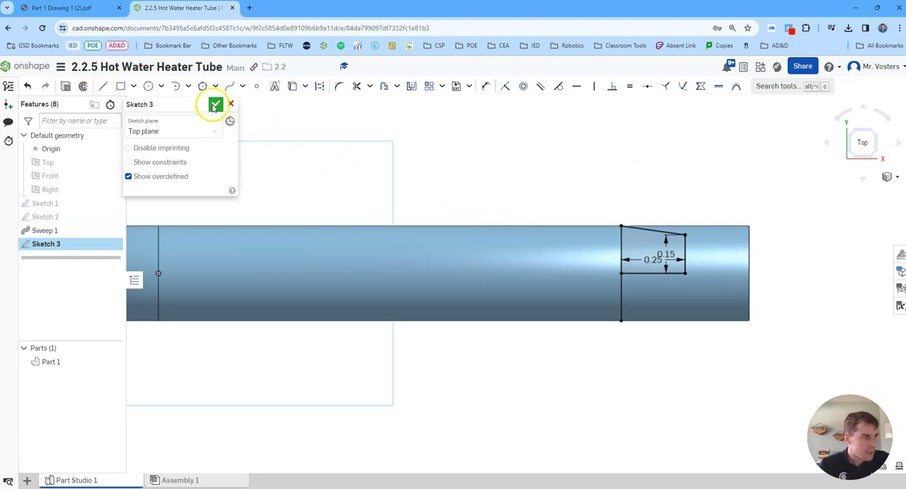
pyautogui.click(215, 104)
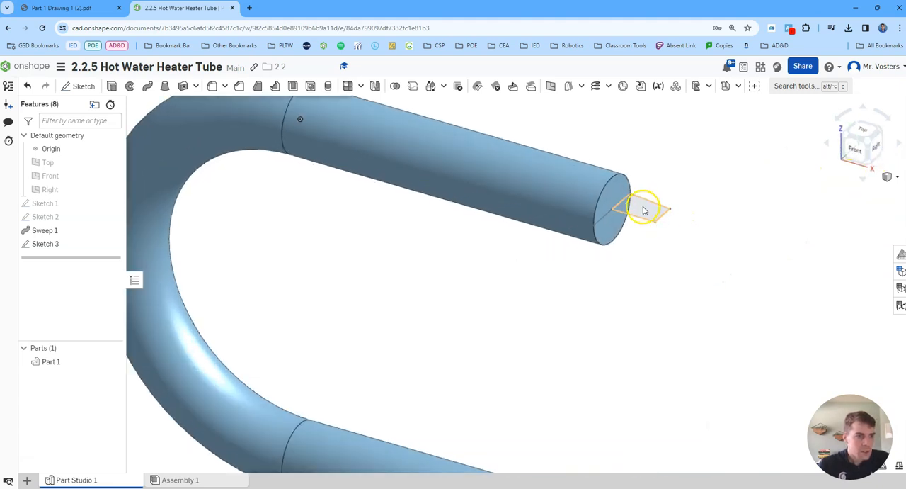
pyautogui.moveTo(131, 86)
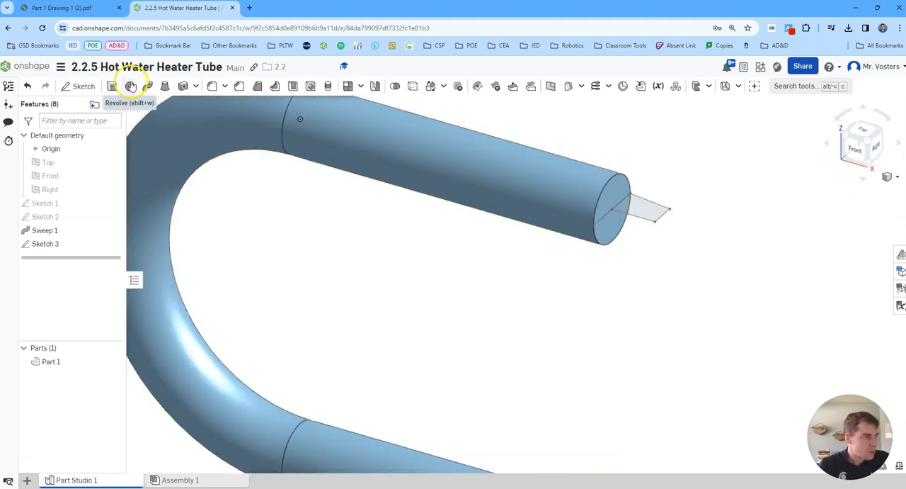
# Step: Revolve Sketch 3 fully about its edge to add a tapered tip merged into the tube
pyautogui.click(130, 86)
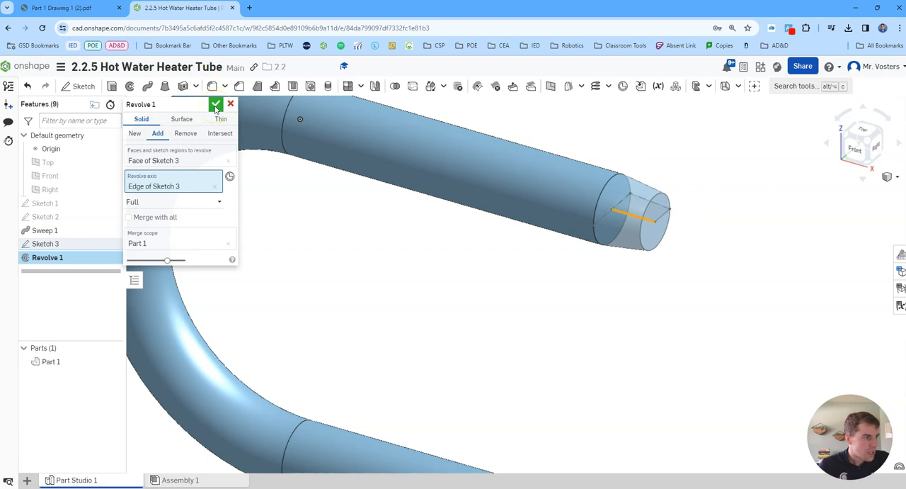
pyautogui.click(216, 104)
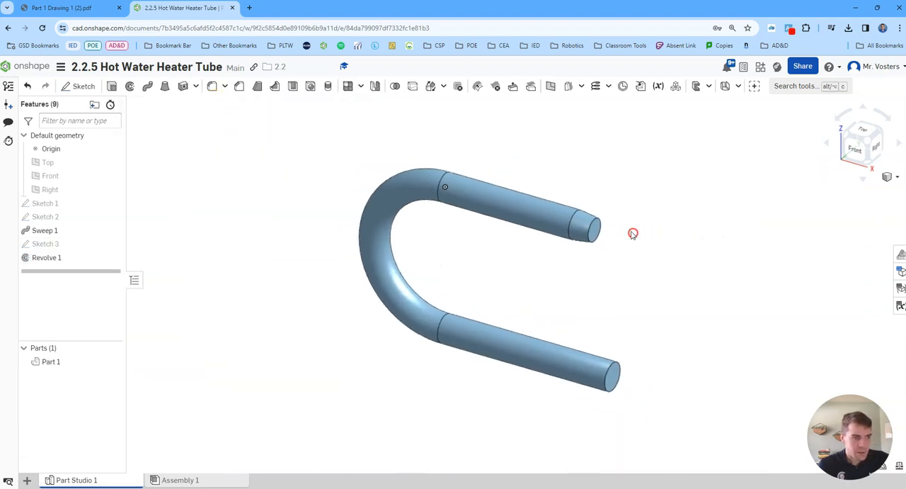
pyautogui.click(57, 10)
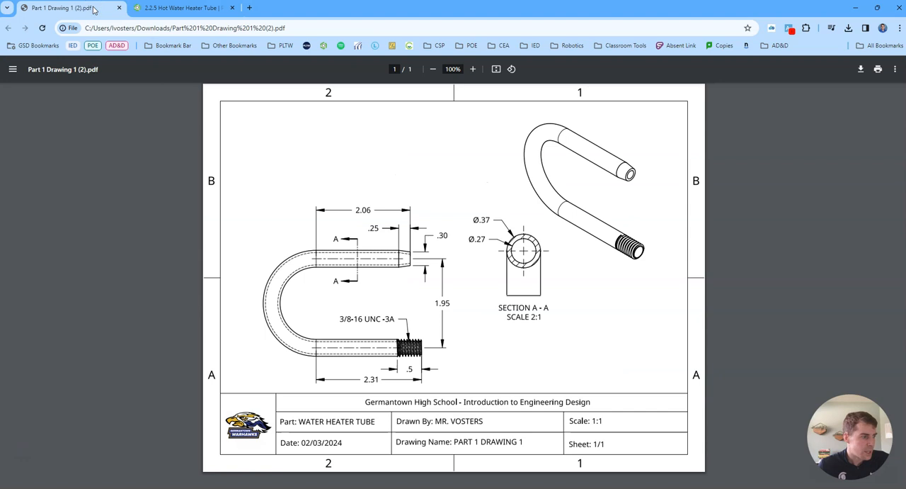
pyautogui.click(183, 9)
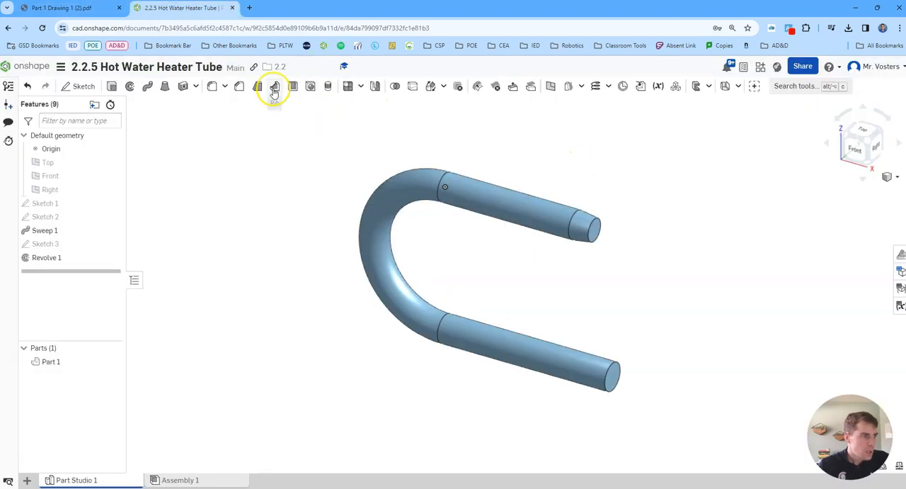
# Step: Start a shell on the tube's end faces and check the wall thickness on the drawing
pyautogui.click(292, 86)
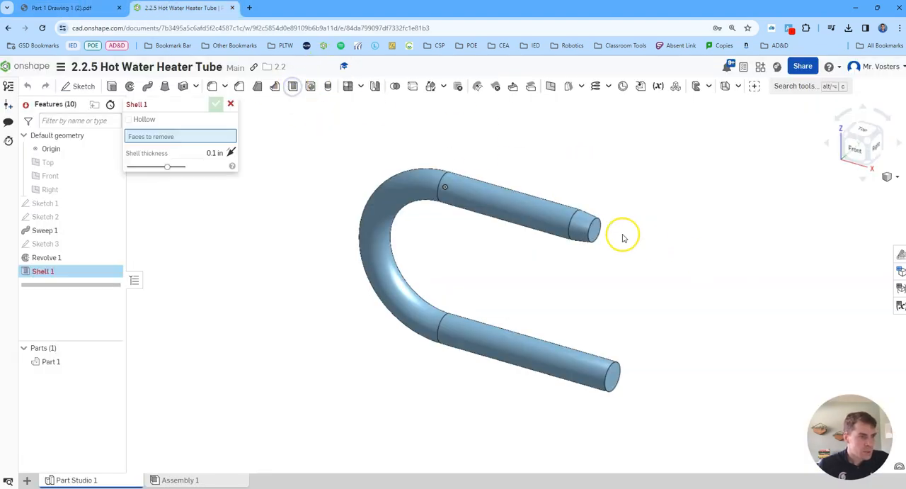
pyautogui.click(607, 386)
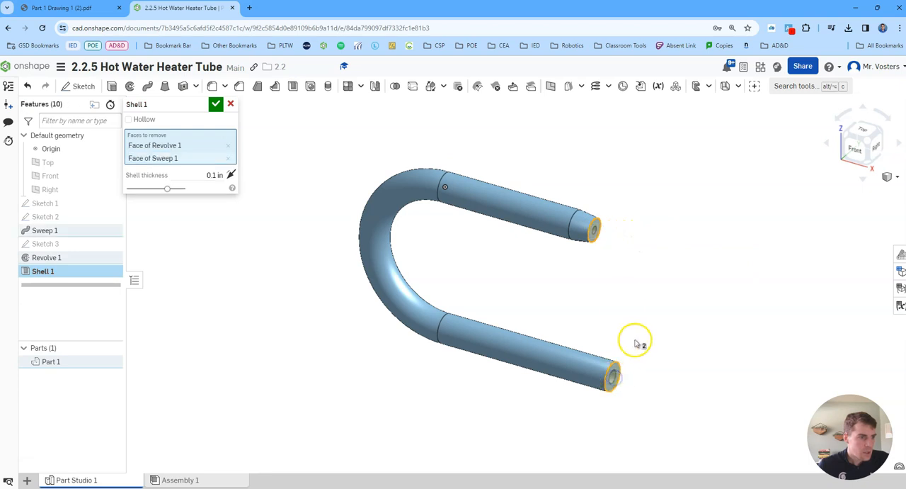
pyautogui.moveTo(649, 275)
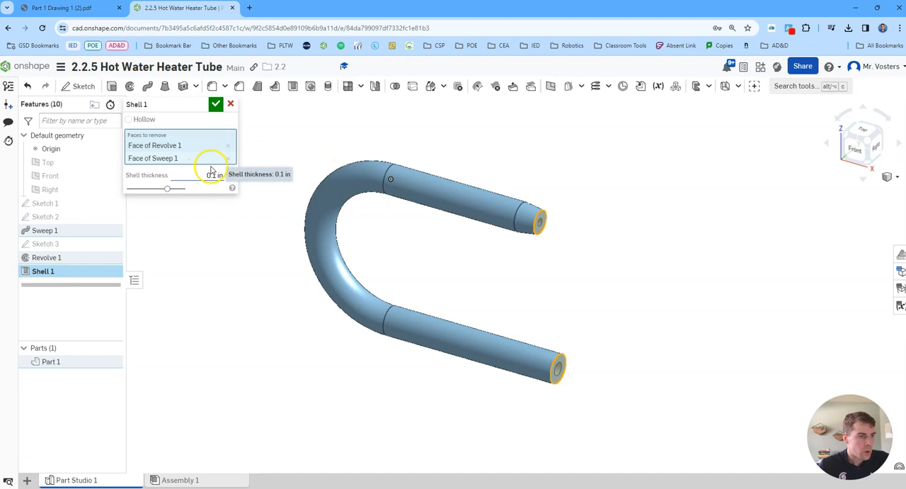
pyautogui.click(64, 13)
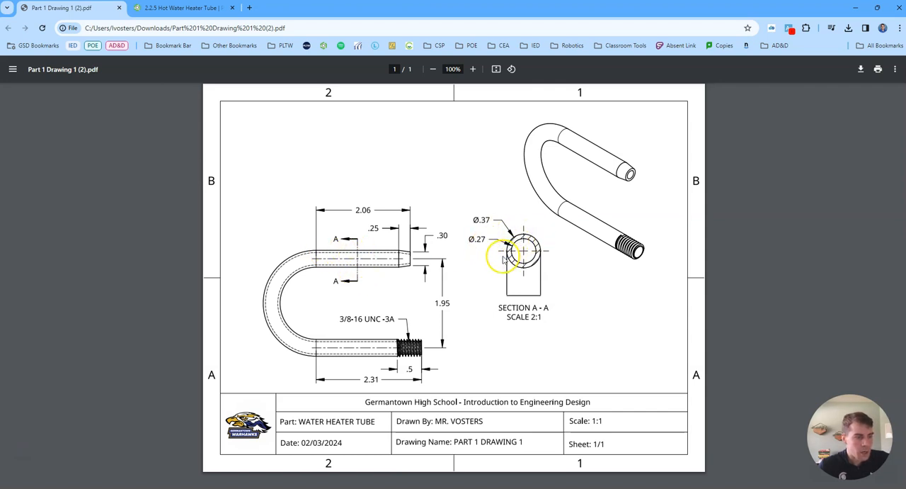
pyautogui.moveTo(517, 255)
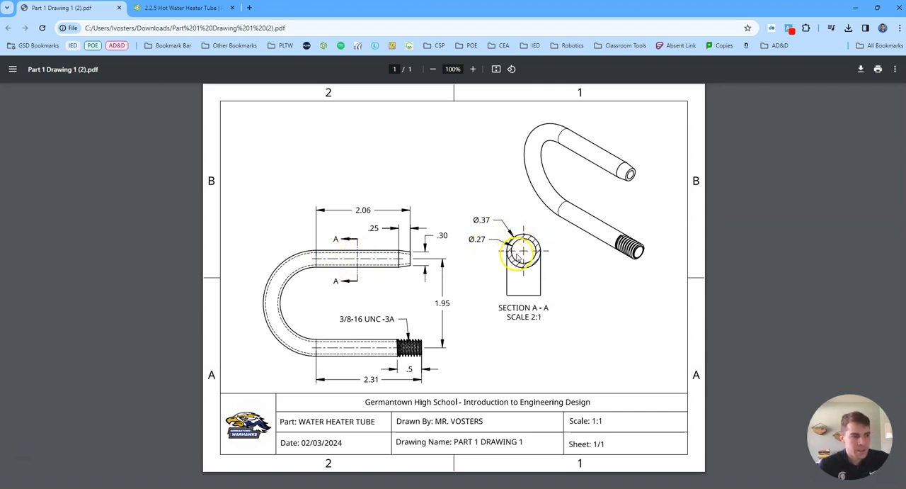
pyautogui.moveTo(535, 251)
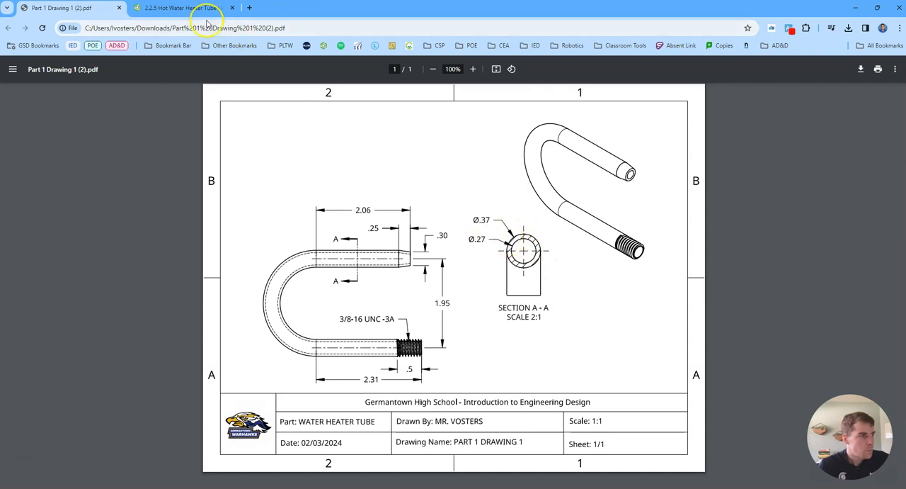
pyautogui.click(188, 9)
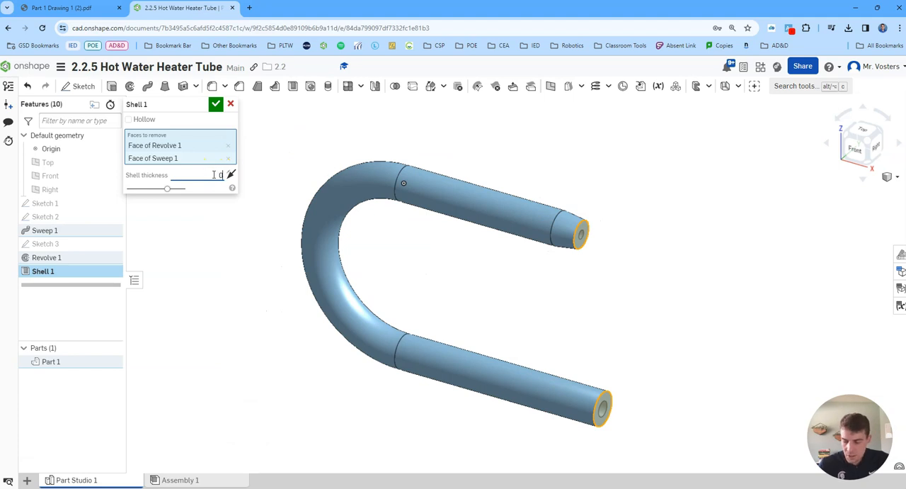
# Step: Set the shell thickness to 0.05 in and confirm, comparing with the drawing
pyautogui.write('0.05')
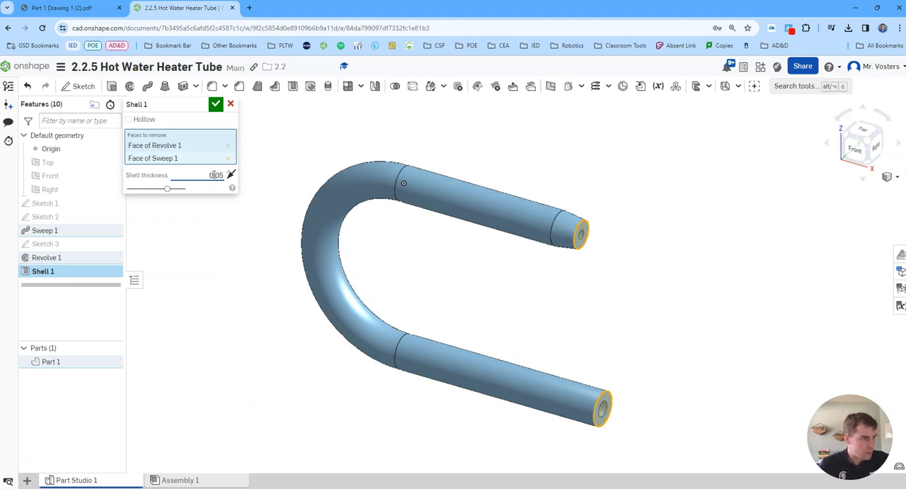
pyautogui.click(215, 104)
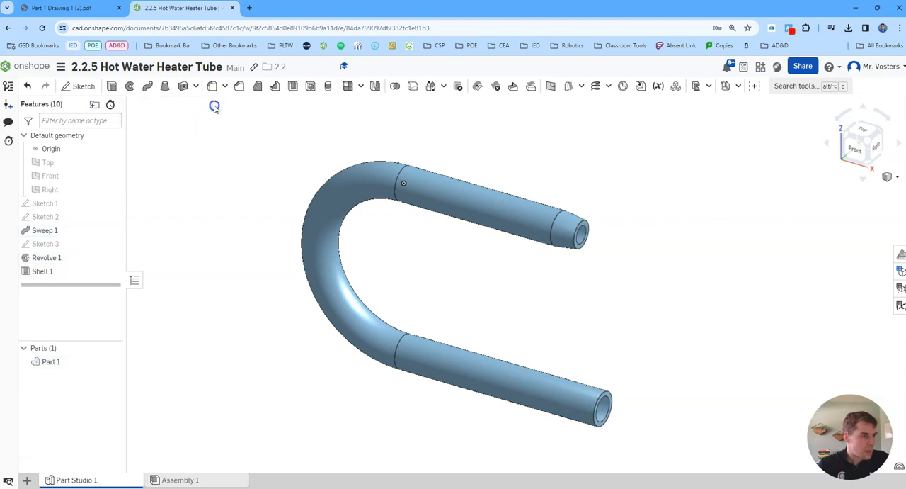
pyautogui.click(67, 12)
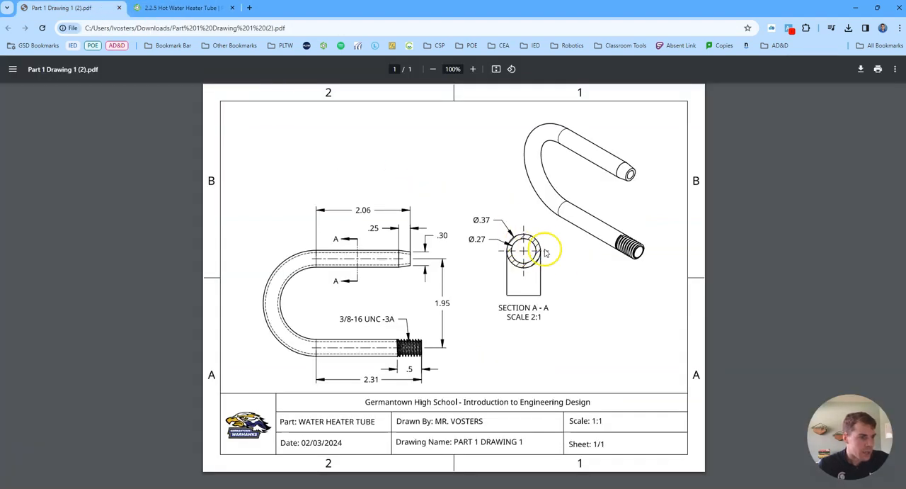
pyautogui.click(184, 8)
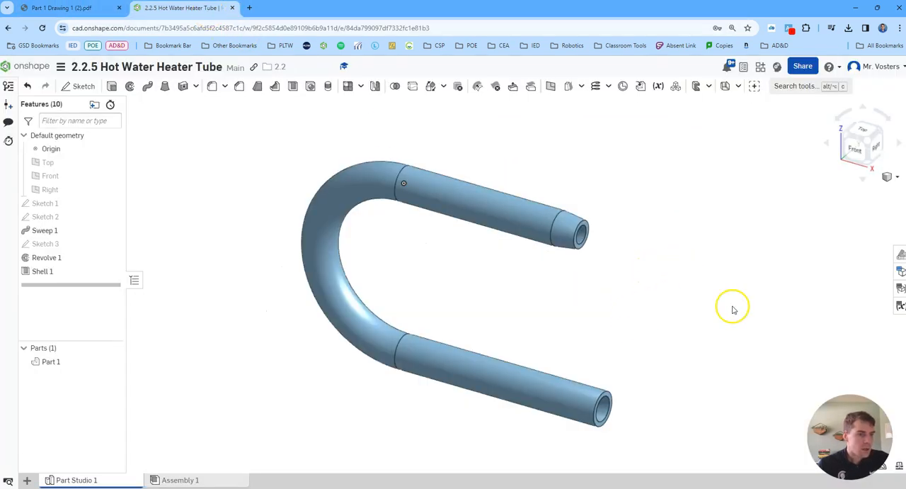
pyautogui.click(68, 8)
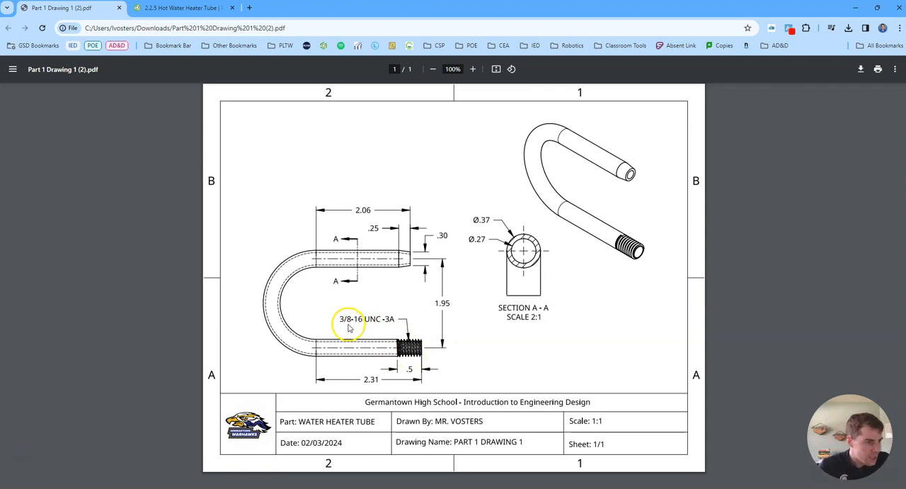
pyautogui.moveTo(363, 335)
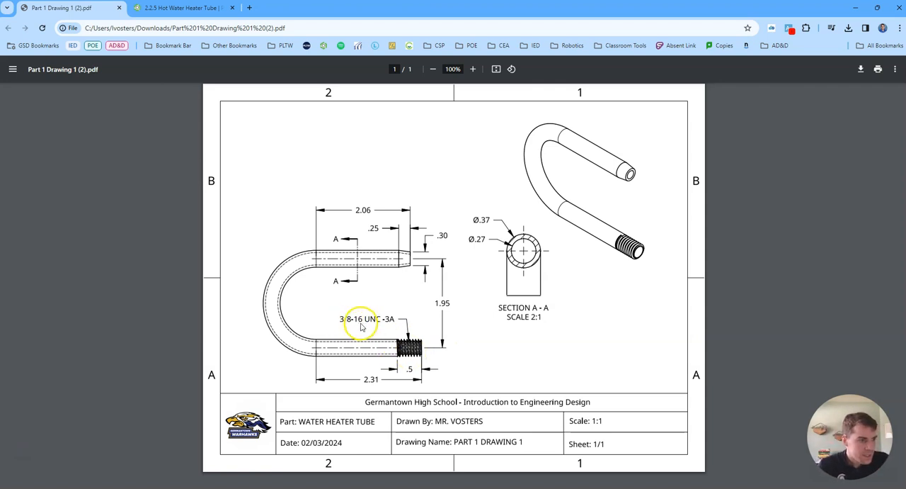
pyautogui.moveTo(380, 333)
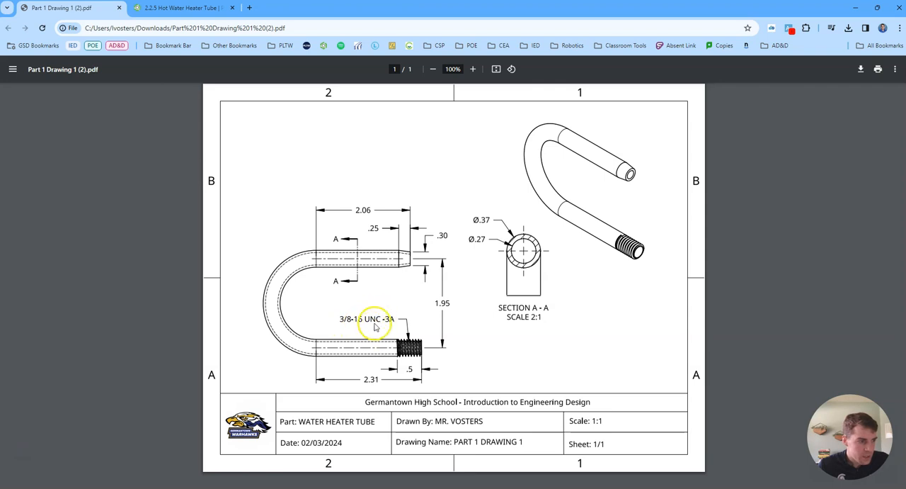
pyautogui.moveTo(195, 16)
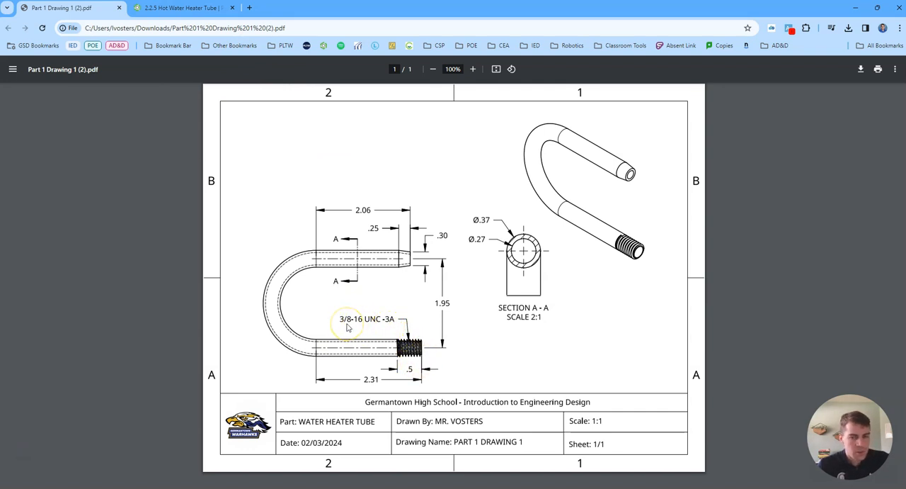
pyautogui.moveTo(357, 327)
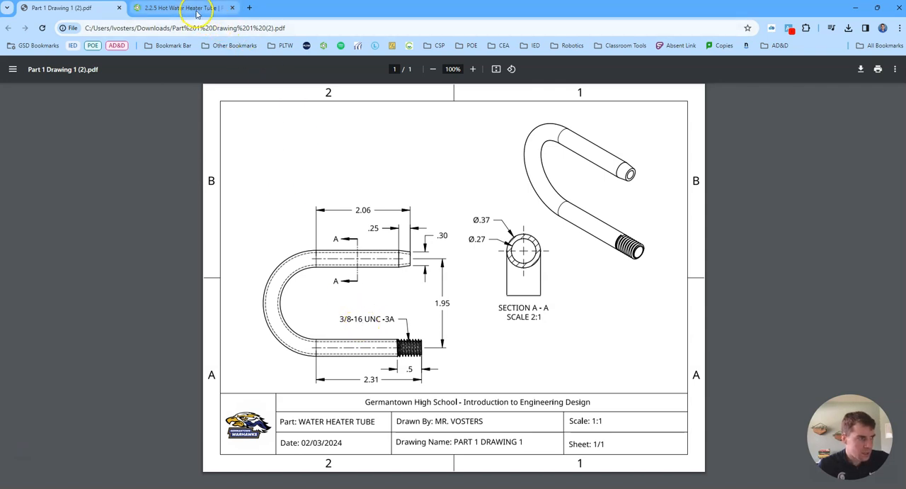
# Step: Browse public custom features in Add custom features and begin searching for threadcreator
pyautogui.click(174, 7)
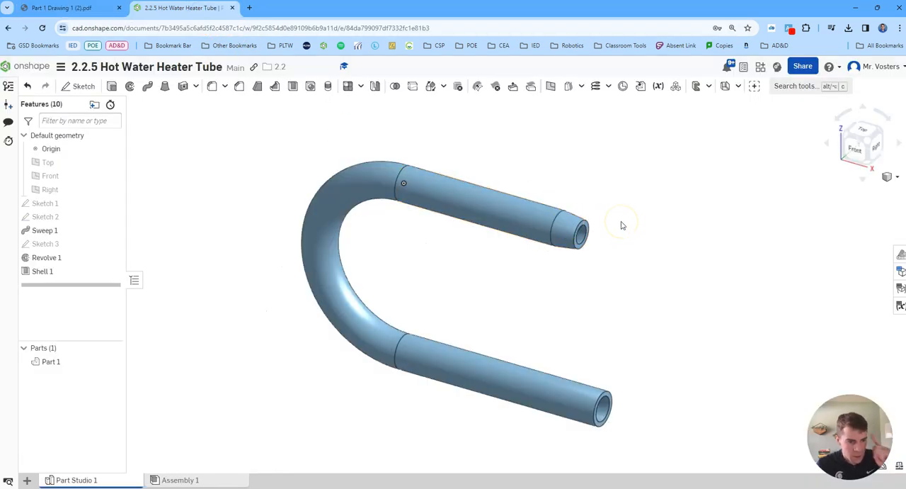
pyautogui.moveTo(759, 134)
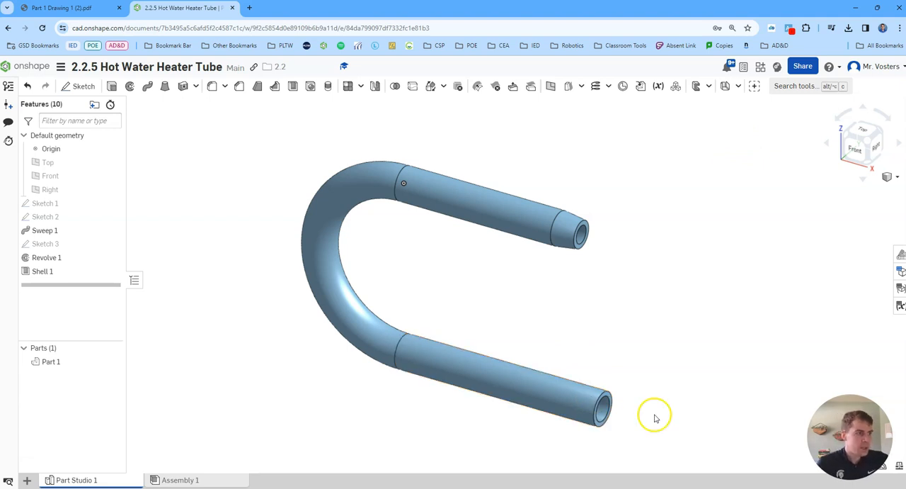
pyautogui.moveTo(754, 86)
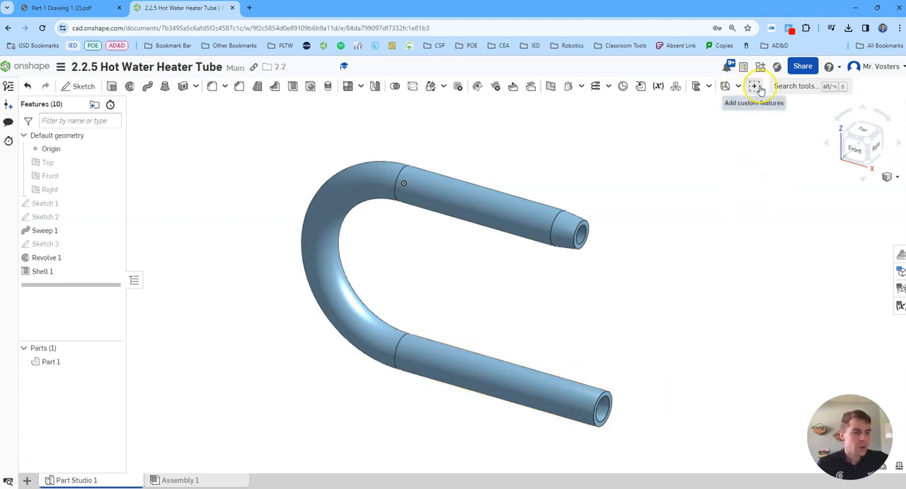
pyautogui.moveTo(754, 86)
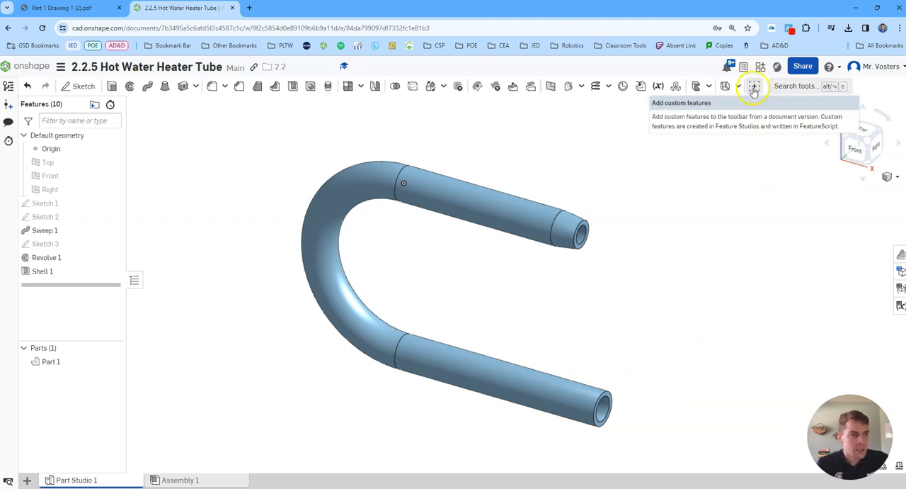
pyautogui.click(754, 86)
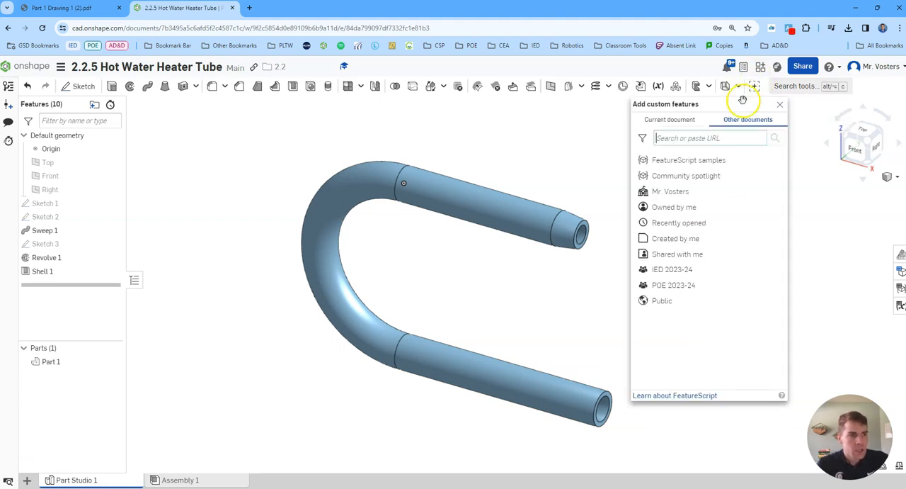
pyautogui.moveTo(754, 86)
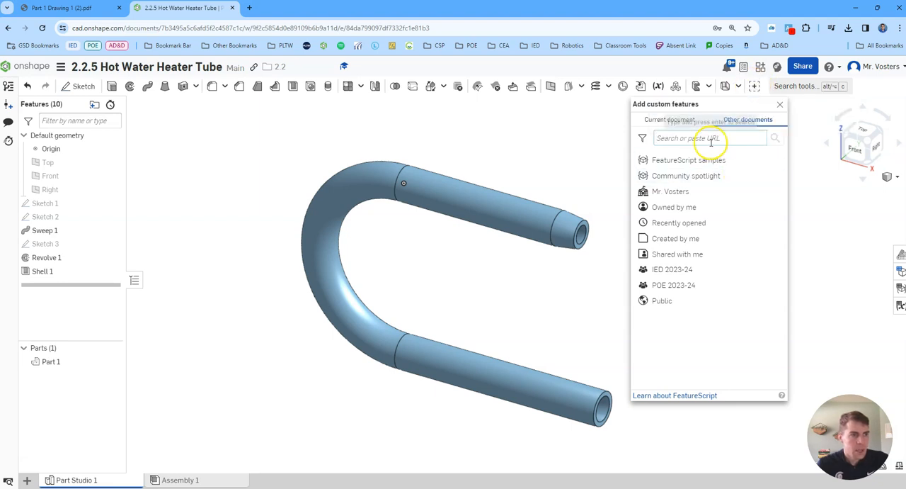
pyautogui.click(662, 300)
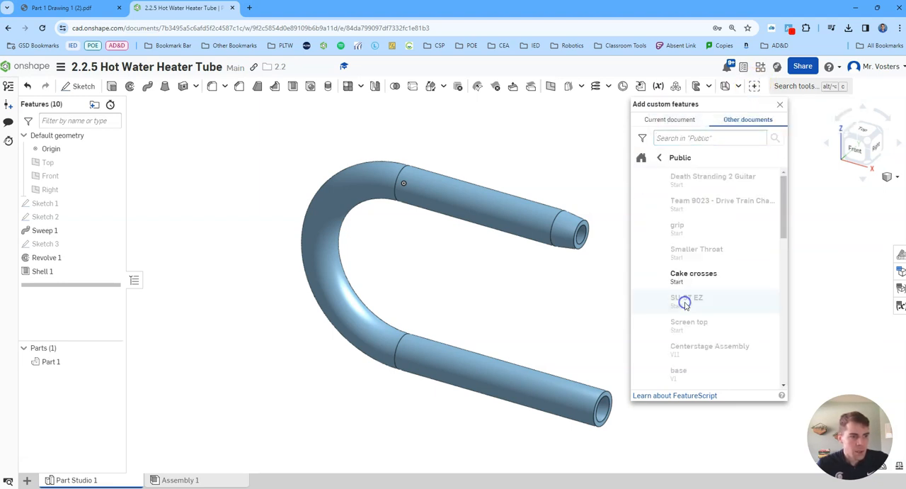
pyautogui.write('threadcreator')
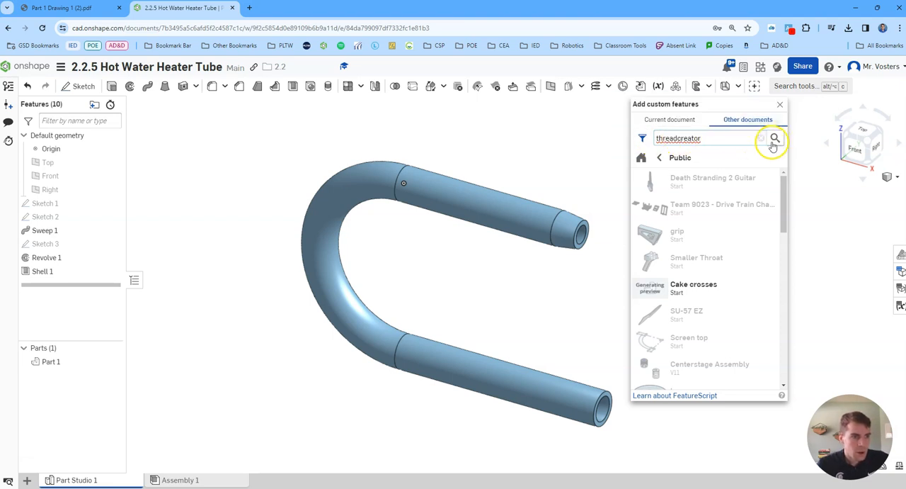
# Step: Find the ThreadCreator document, add its custom feature to the toolbar, and close the panel
pyautogui.click(775, 138)
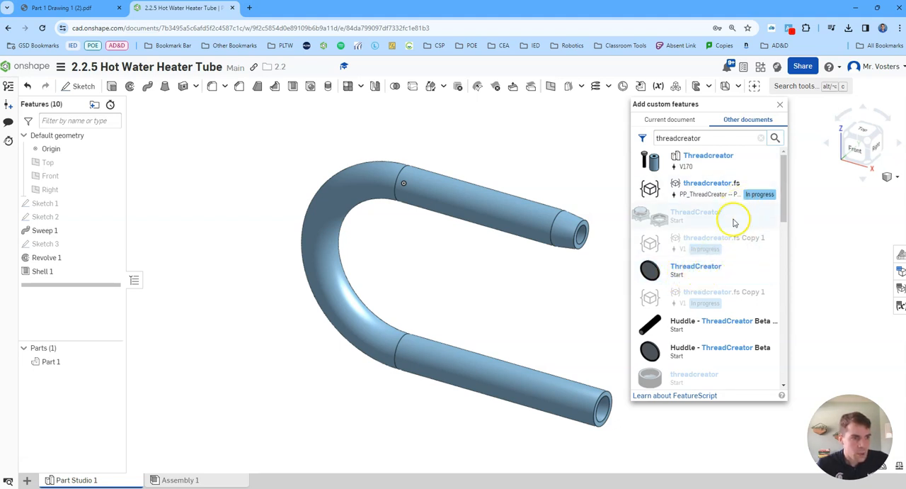
pyautogui.moveTo(673, 271)
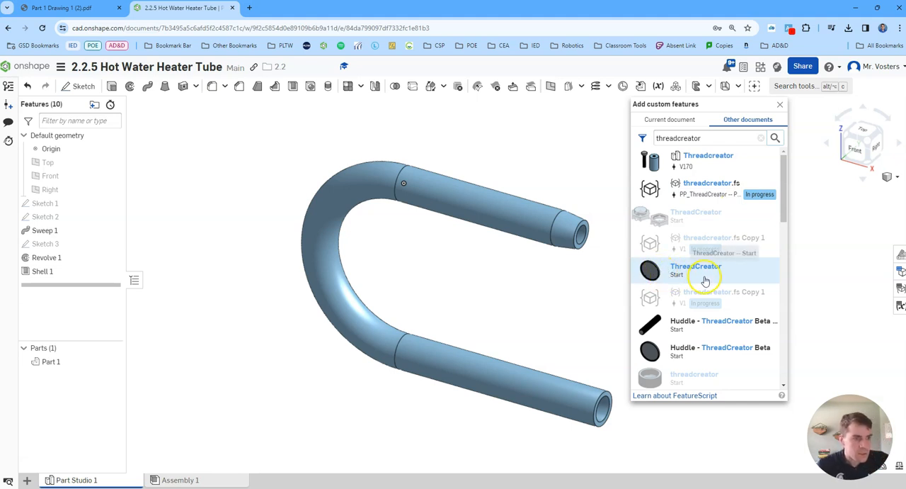
pyautogui.click(696, 270)
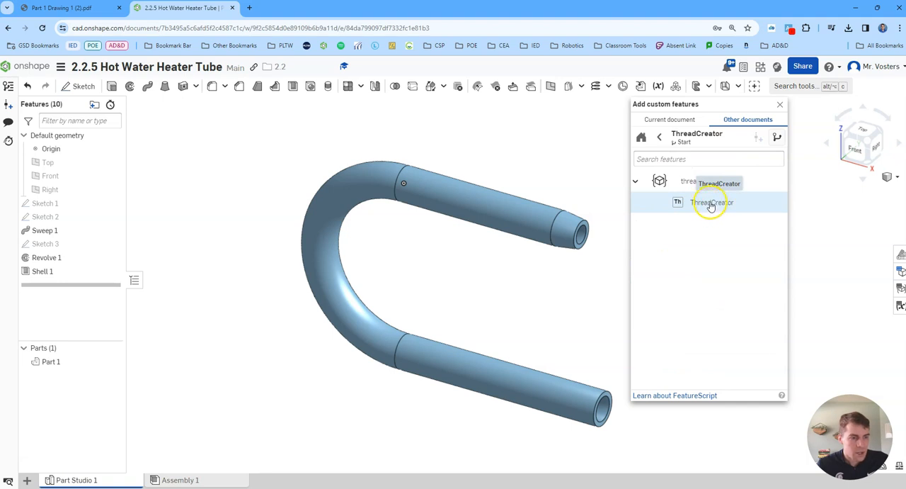
pyautogui.click(712, 202)
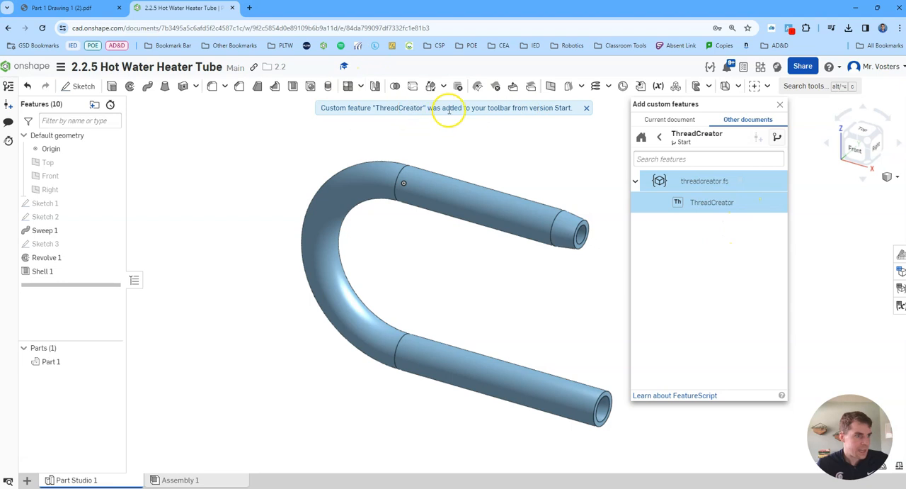
pyautogui.moveTo(859, 167)
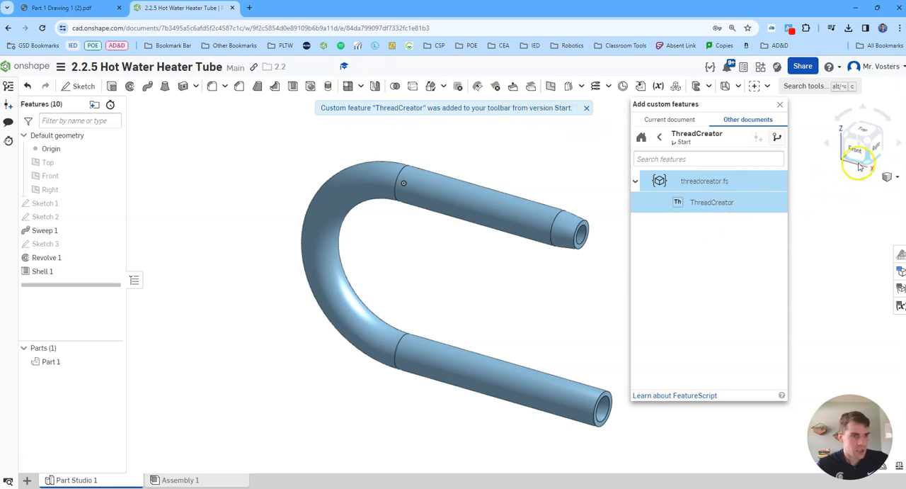
pyautogui.click(781, 104)
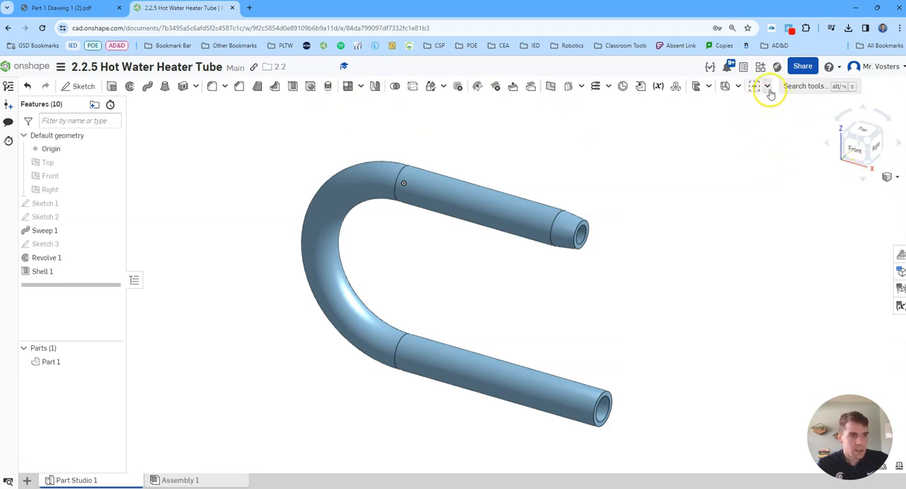
# Step: Start the ThreadCreator custom feature on the lower leg's outer face
pyautogui.click(767, 86)
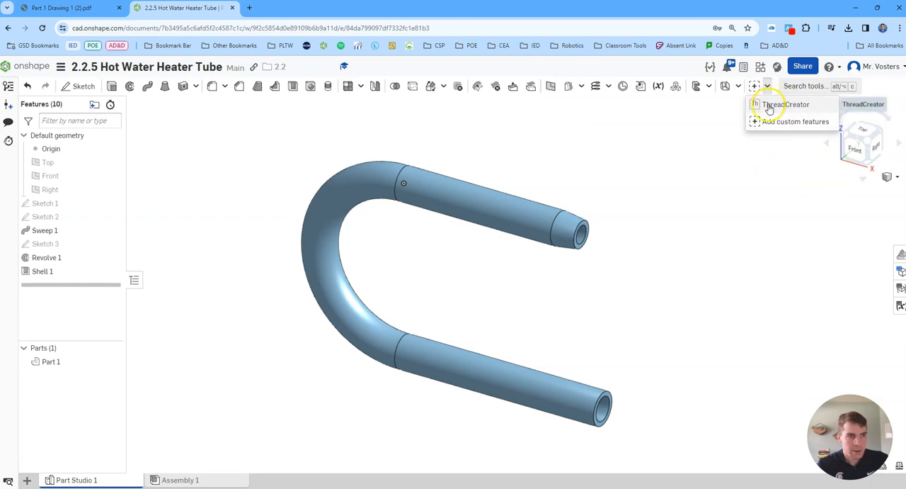
pyautogui.click(786, 104)
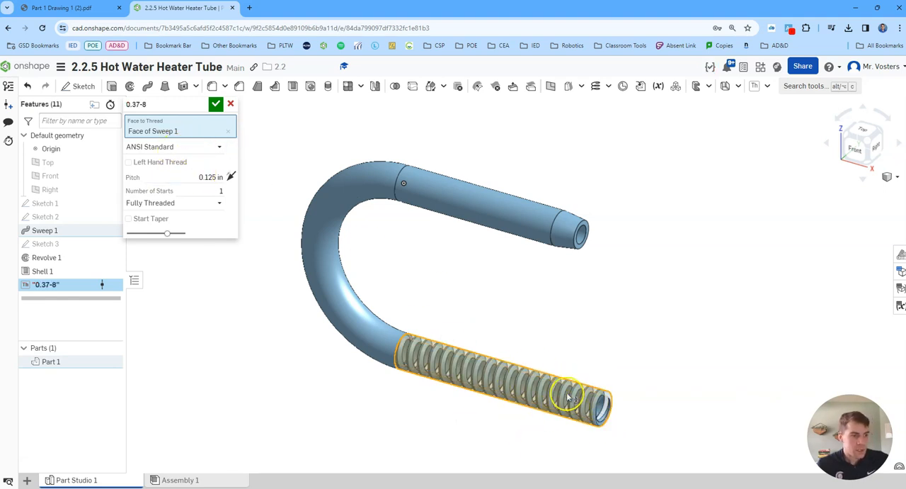
pyautogui.moveTo(422, 316)
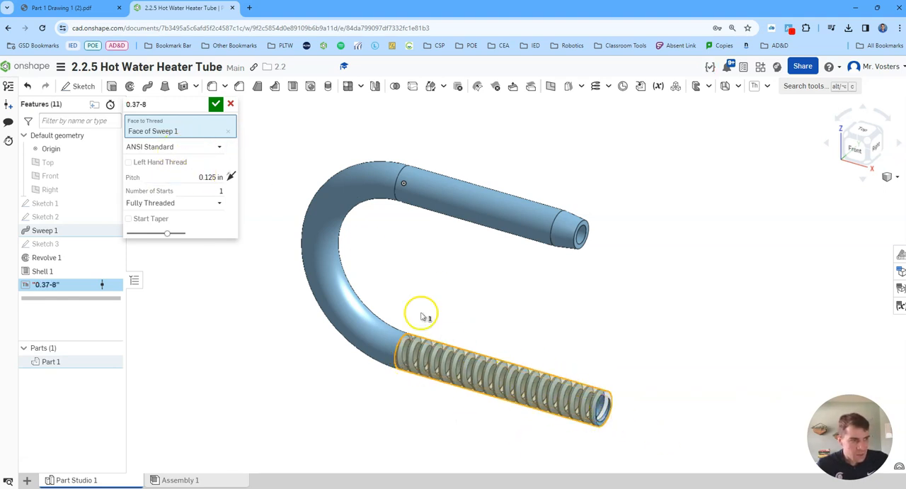
pyautogui.moveTo(304, 149)
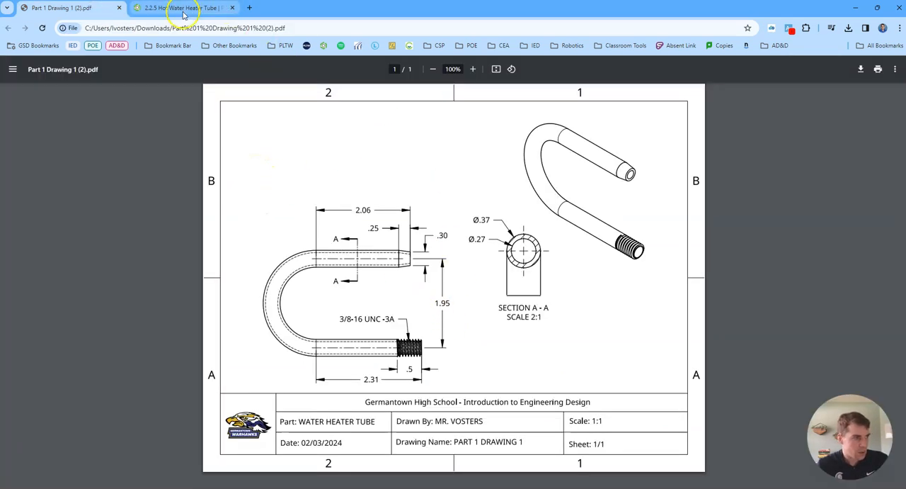
# Step: Return to the tube model to set the thread pitch to 1/16 in
pyautogui.click(181, 8)
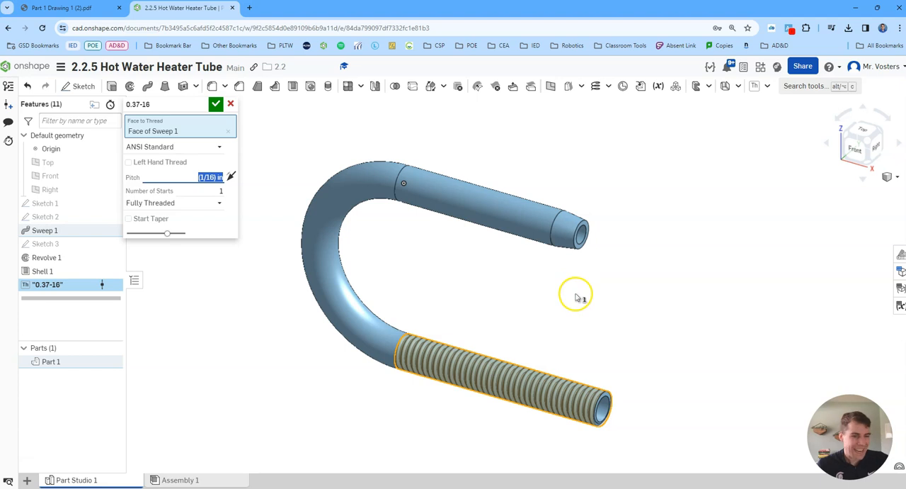
pyautogui.moveTo(579, 275)
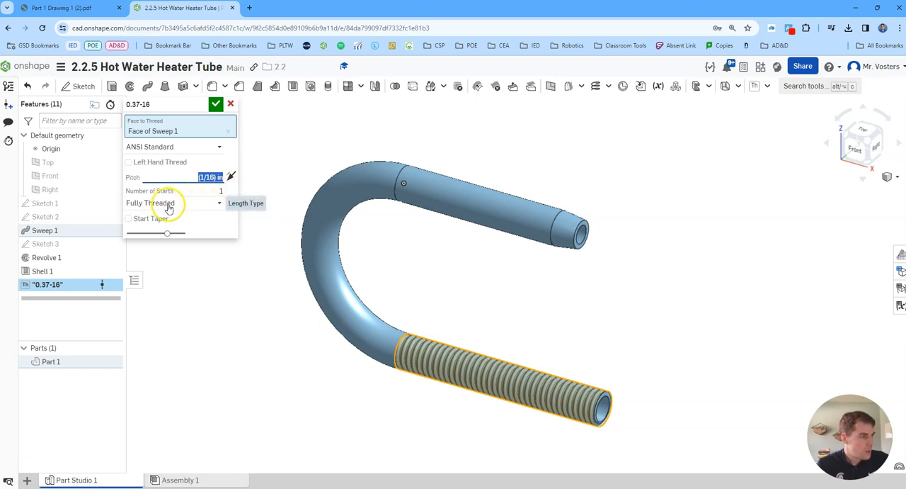
pyautogui.moveTo(179, 206)
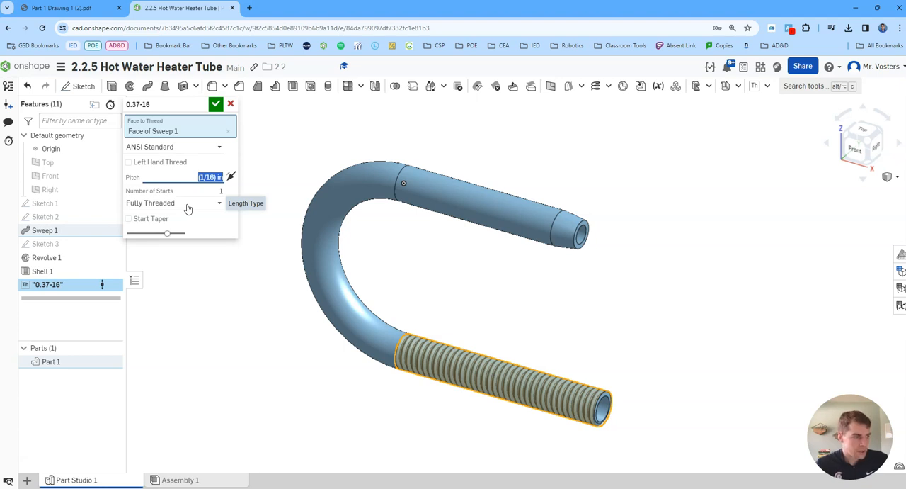
pyautogui.moveTo(196, 206)
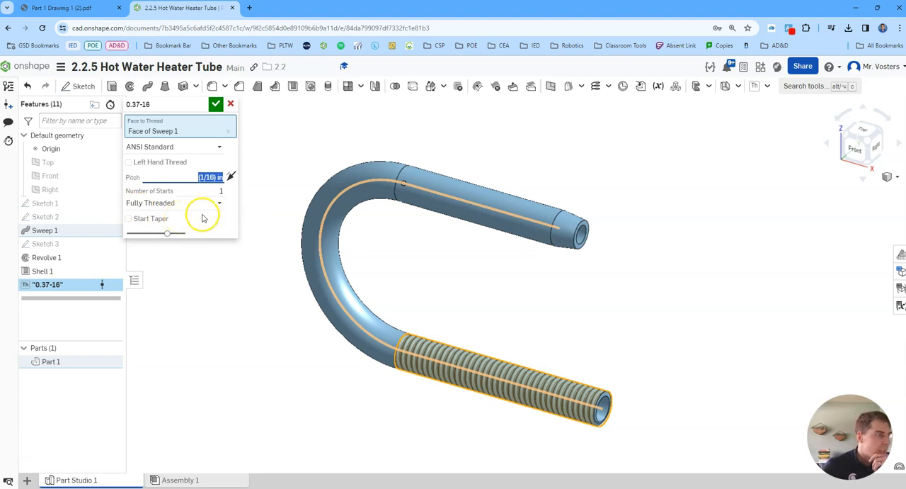
# Step: Limit the thread to a 0.5 in distance with a start taper and confirm the thread
pyautogui.click(64, 12)
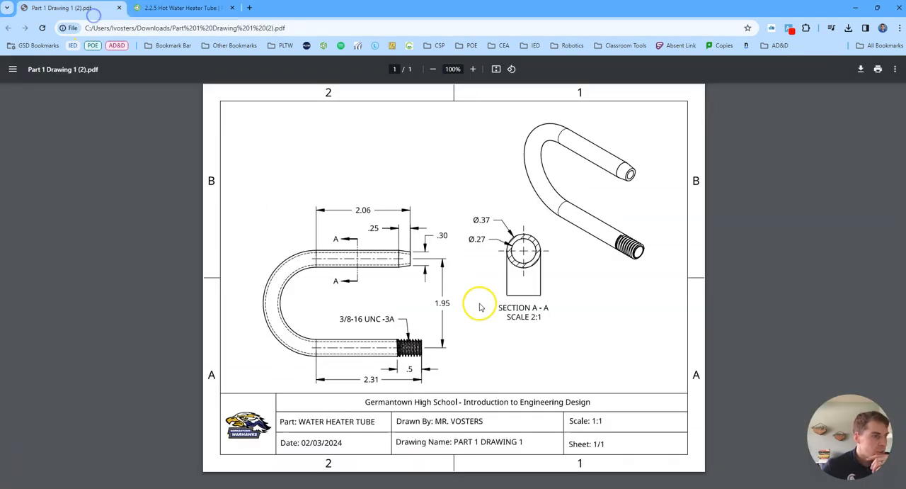
pyautogui.moveTo(420, 368)
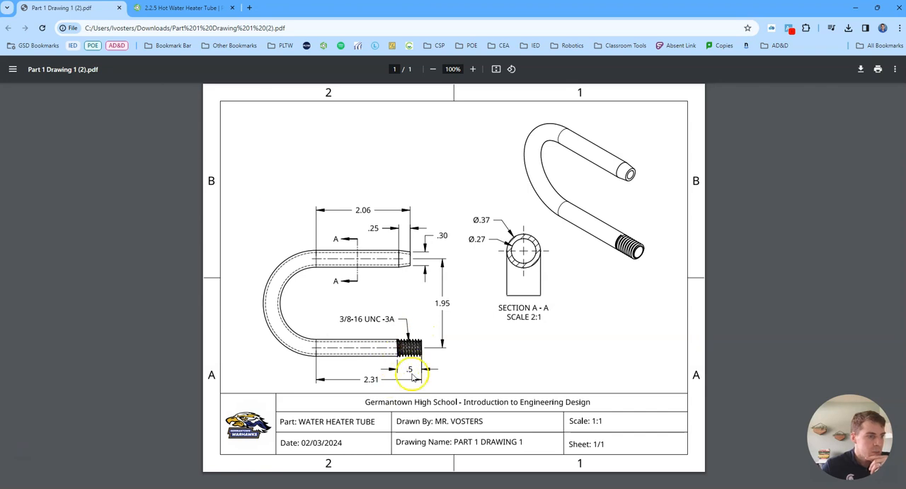
pyautogui.click(181, 13)
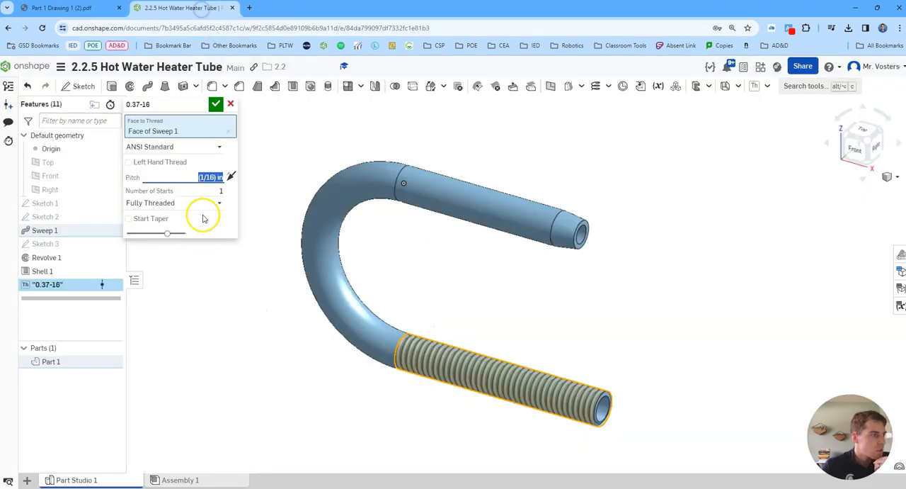
pyautogui.click(175, 203)
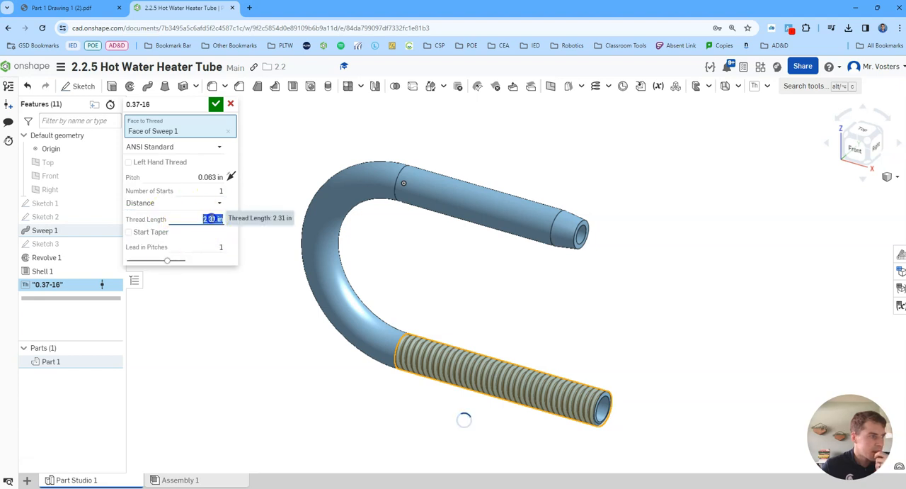
pyautogui.write('0.5 in')
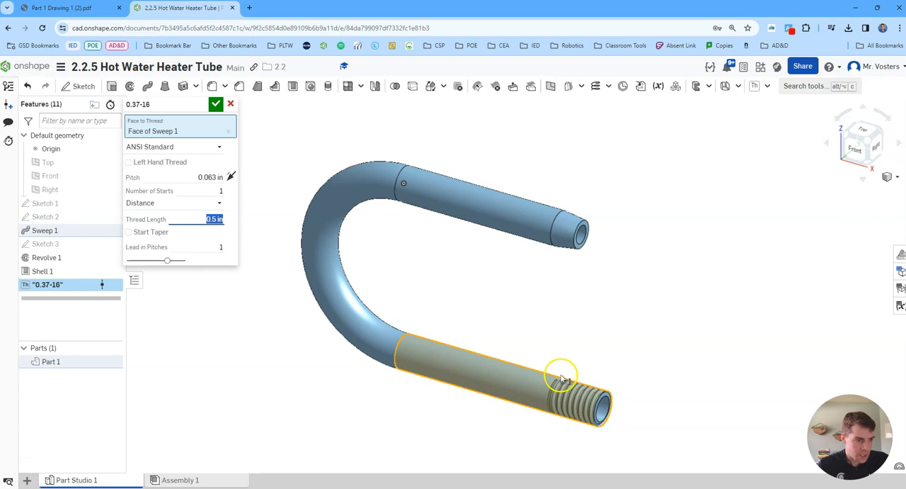
pyautogui.click(128, 231)
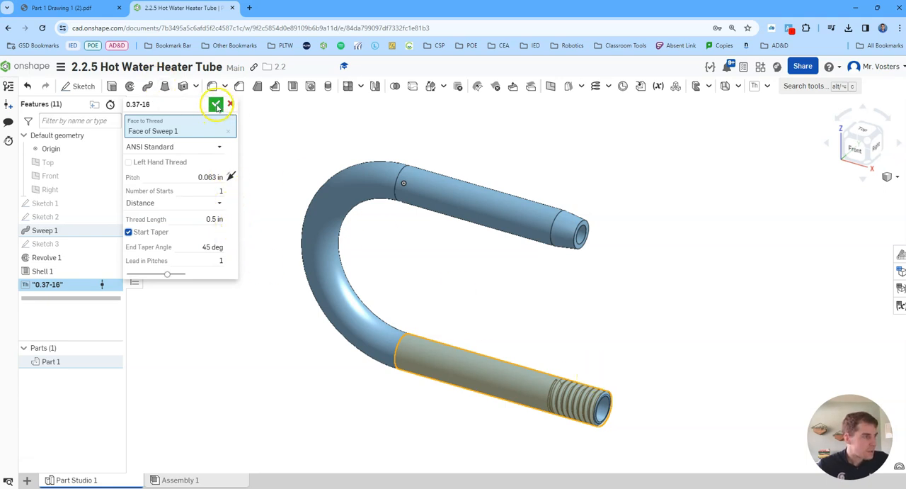
pyautogui.click(216, 104)
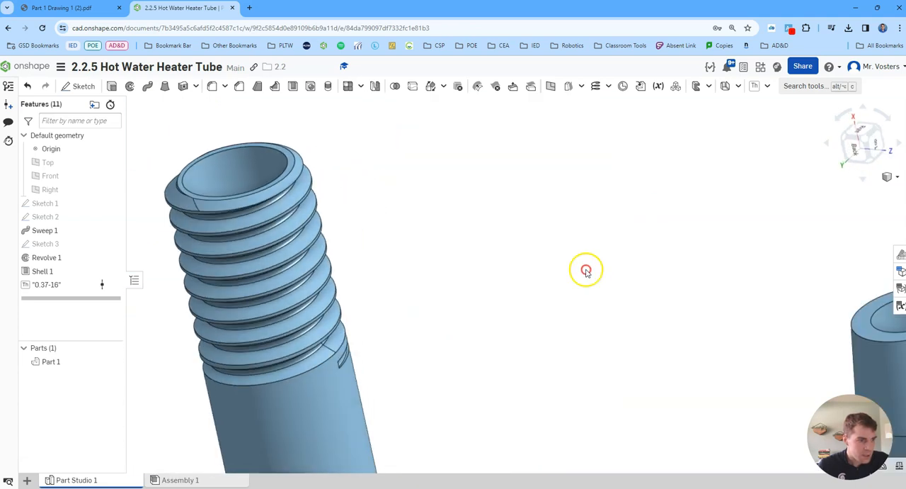
pyautogui.moveTo(585, 270); pyautogui.dragTo(666, 309)
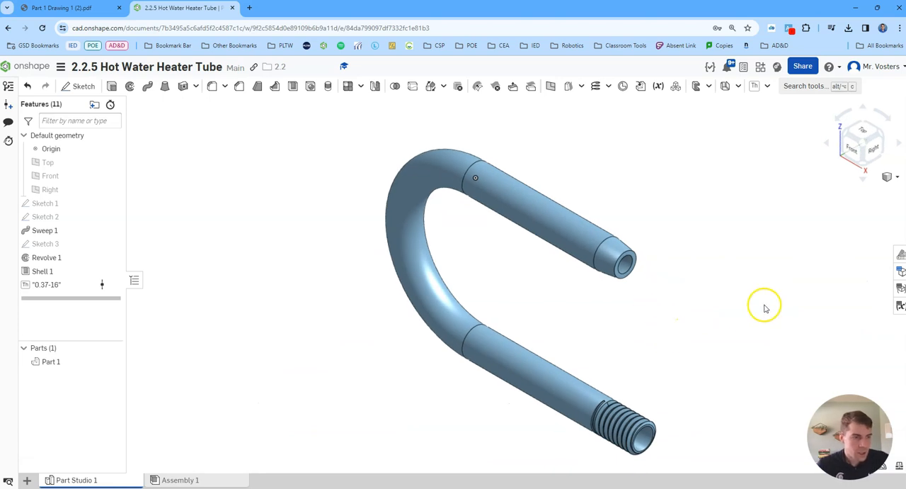
pyautogui.moveTo(765, 308); pyautogui.dragTo(396, 180)
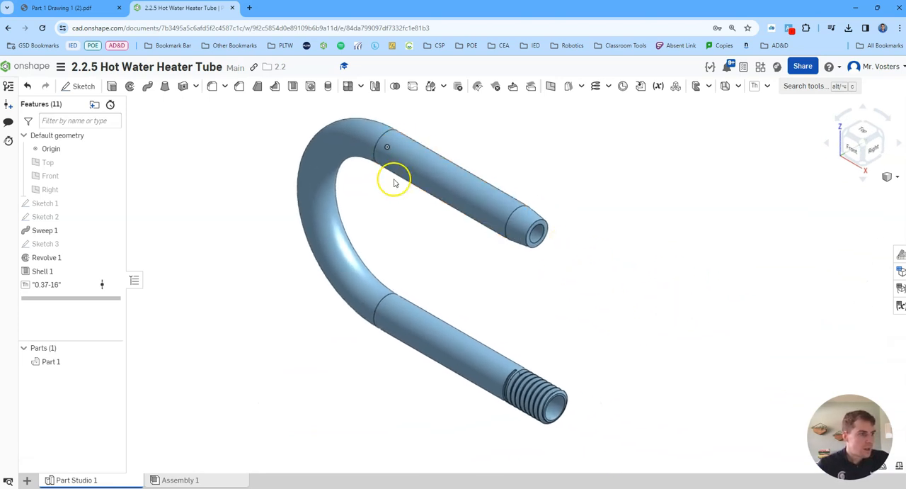
pyautogui.moveTo(624, 277)
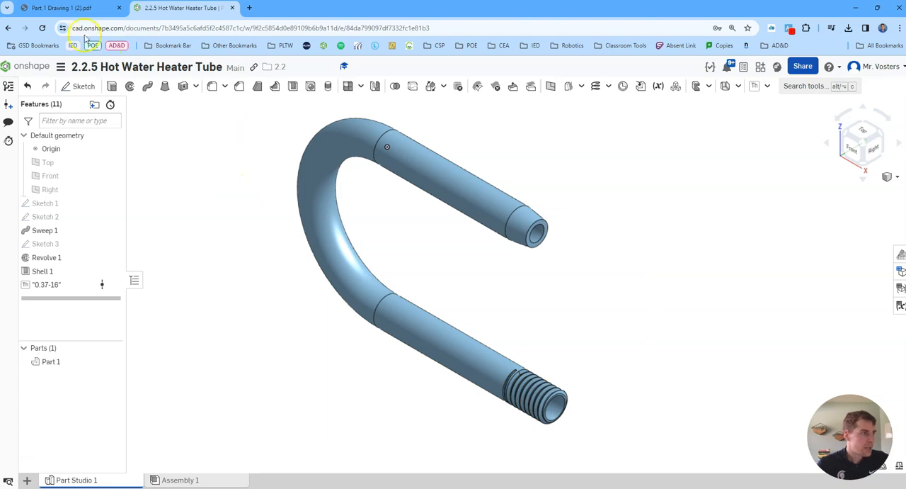
pyautogui.click(67, 12)
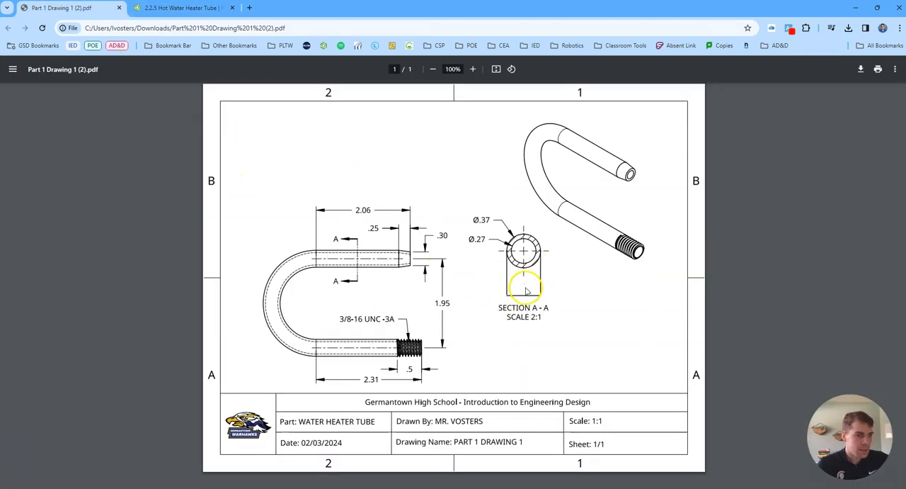
pyautogui.moveTo(474, 285)
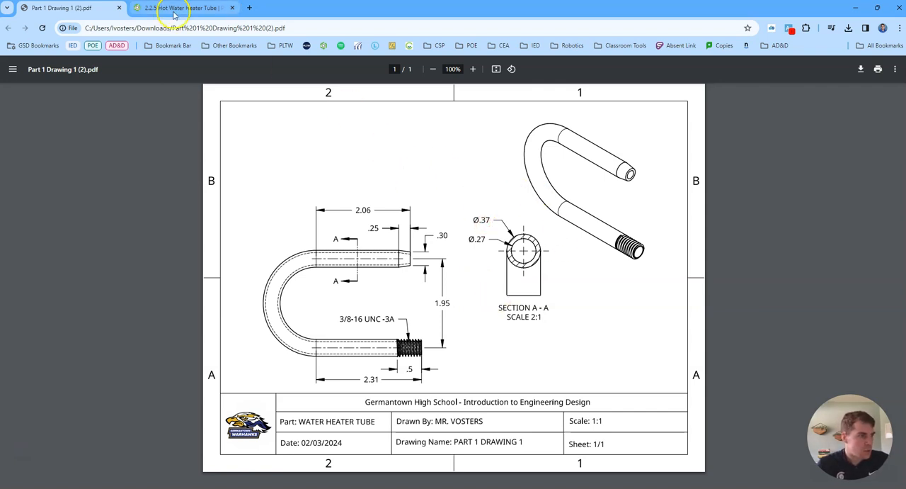
pyautogui.click(180, 12)
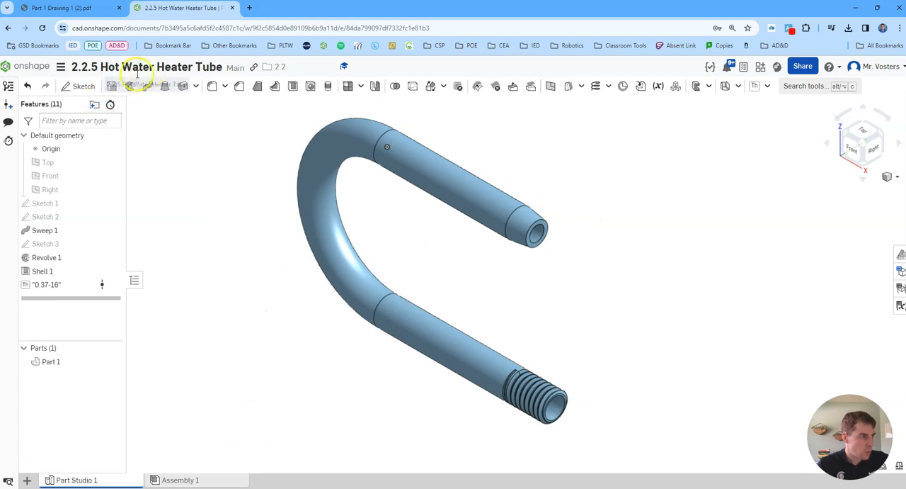
pyautogui.moveTo(580, 314)
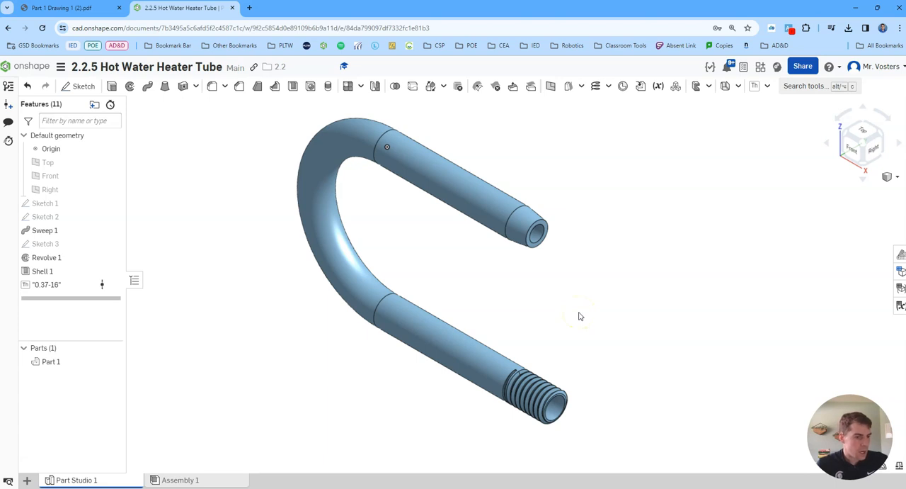
pyautogui.moveTo(593, 336)
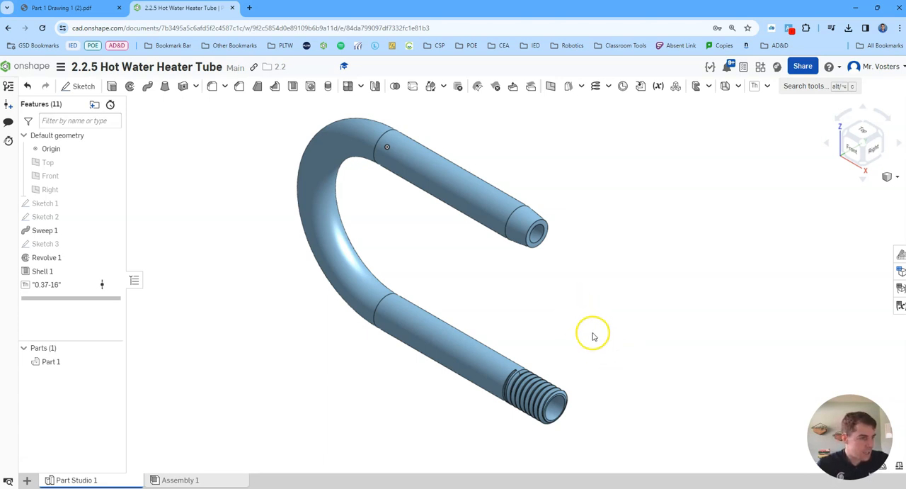